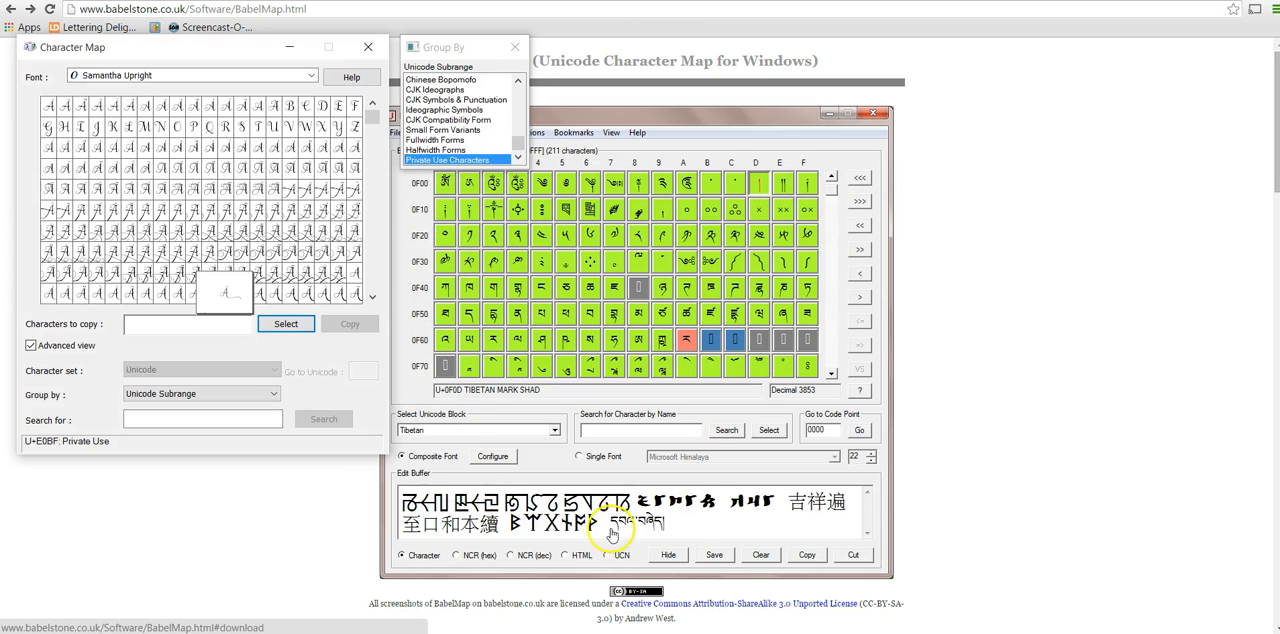
pyautogui.moveTo(1137, 10)
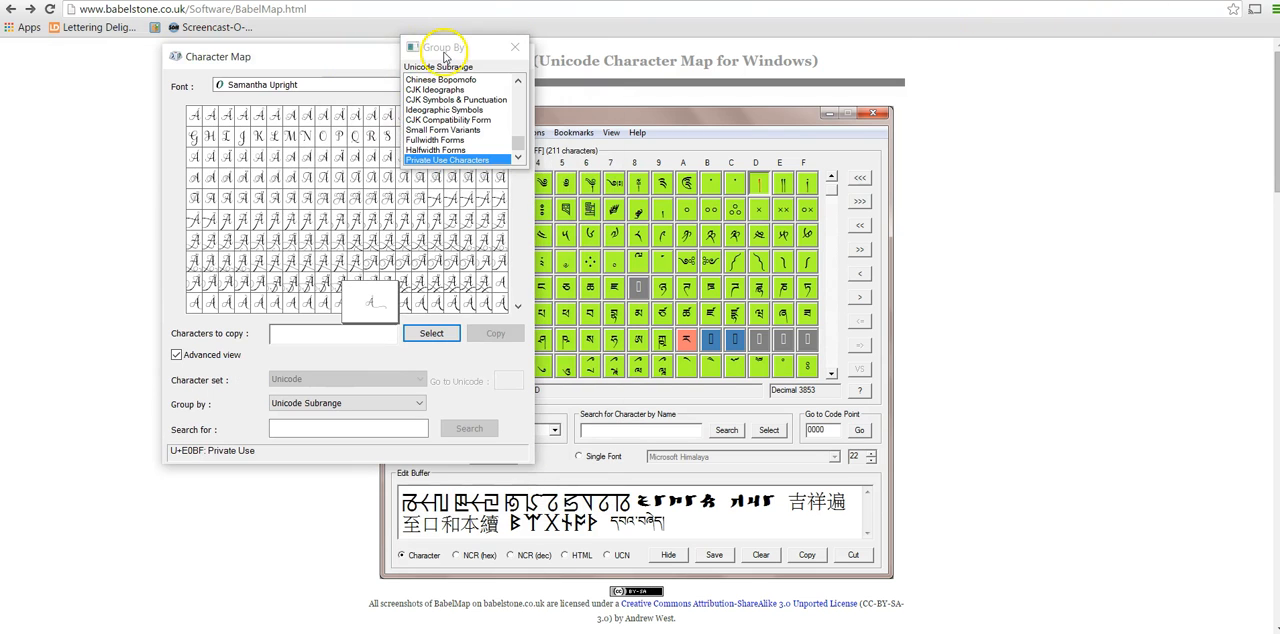
# Drag the Character Map window of Samantha Upright private-use glyphs to a new spot.
pyautogui.moveTo(440, 47); pyautogui.dragTo(568, 54)
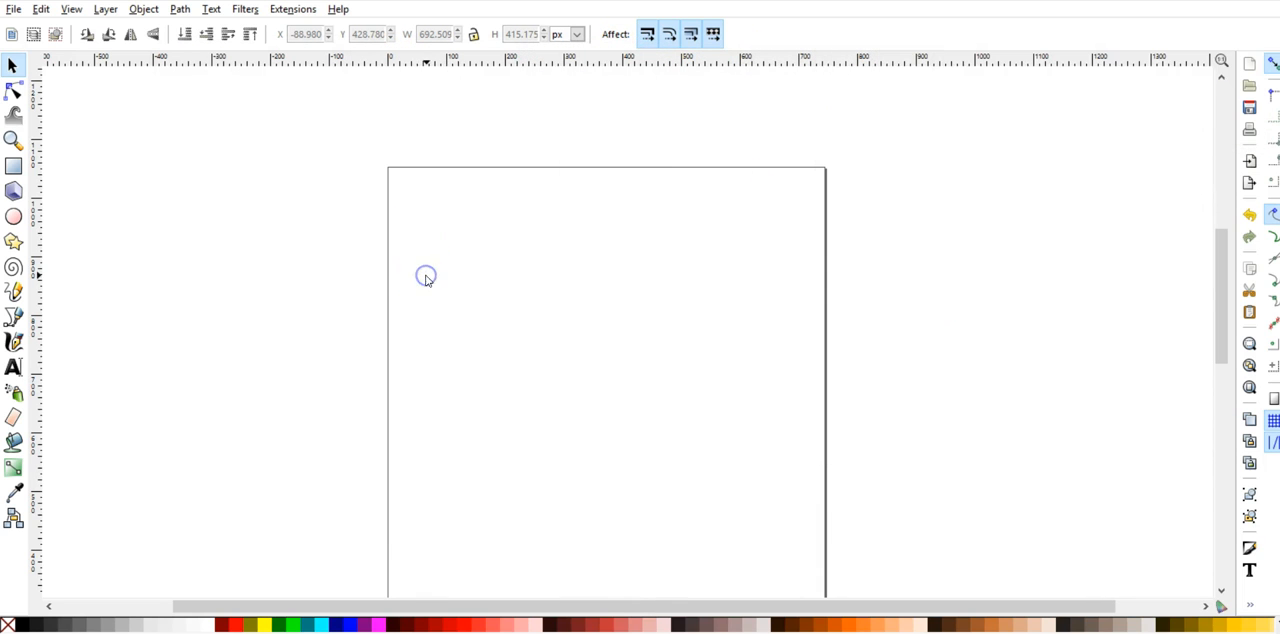
# Type 'Happy Birthday' in Samantha Upright and move it up and left on the page.
pyautogui.click(13, 366)
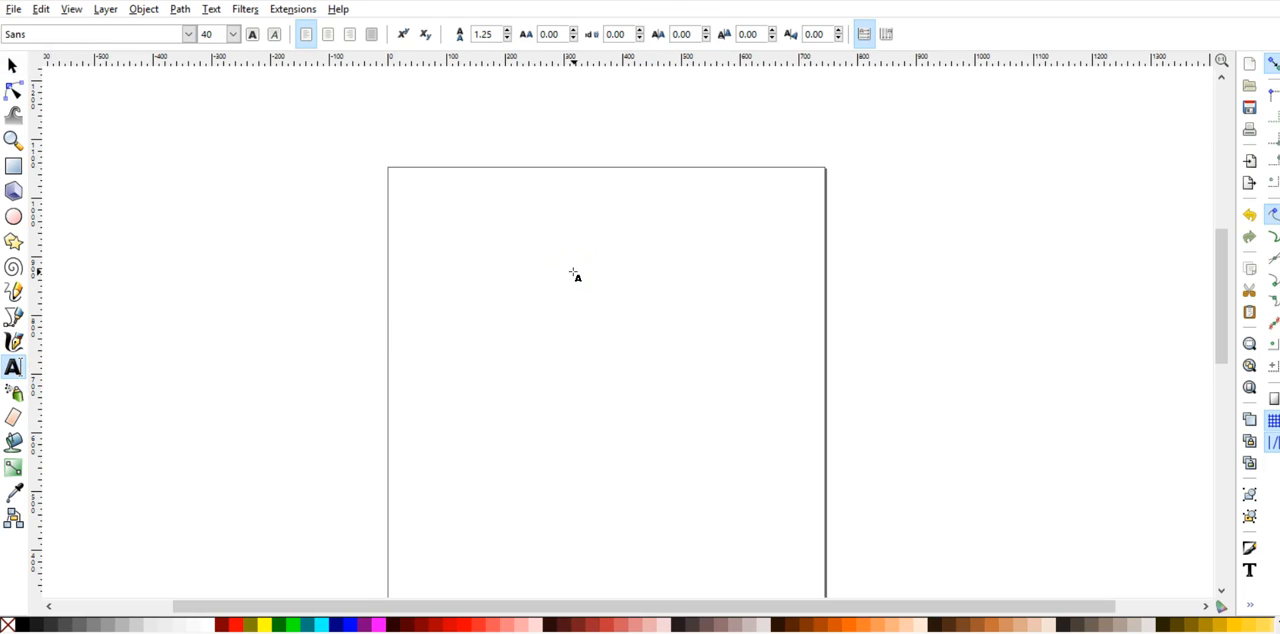
pyautogui.write('Happy Birthday')
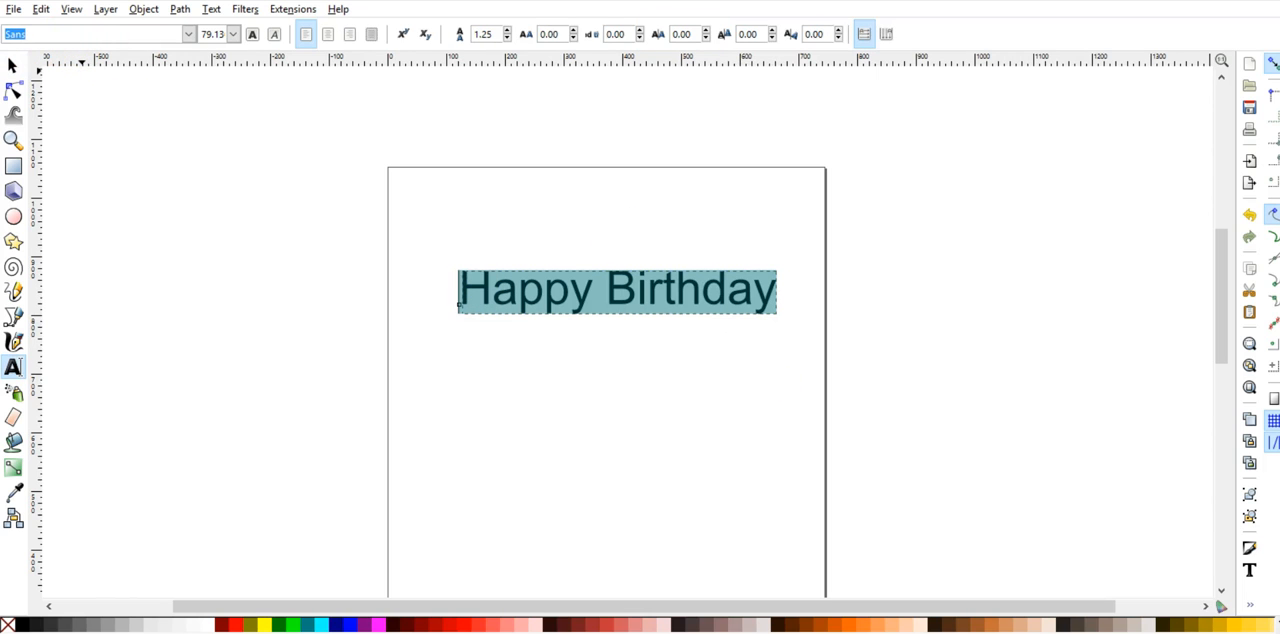
pyautogui.write('sama')
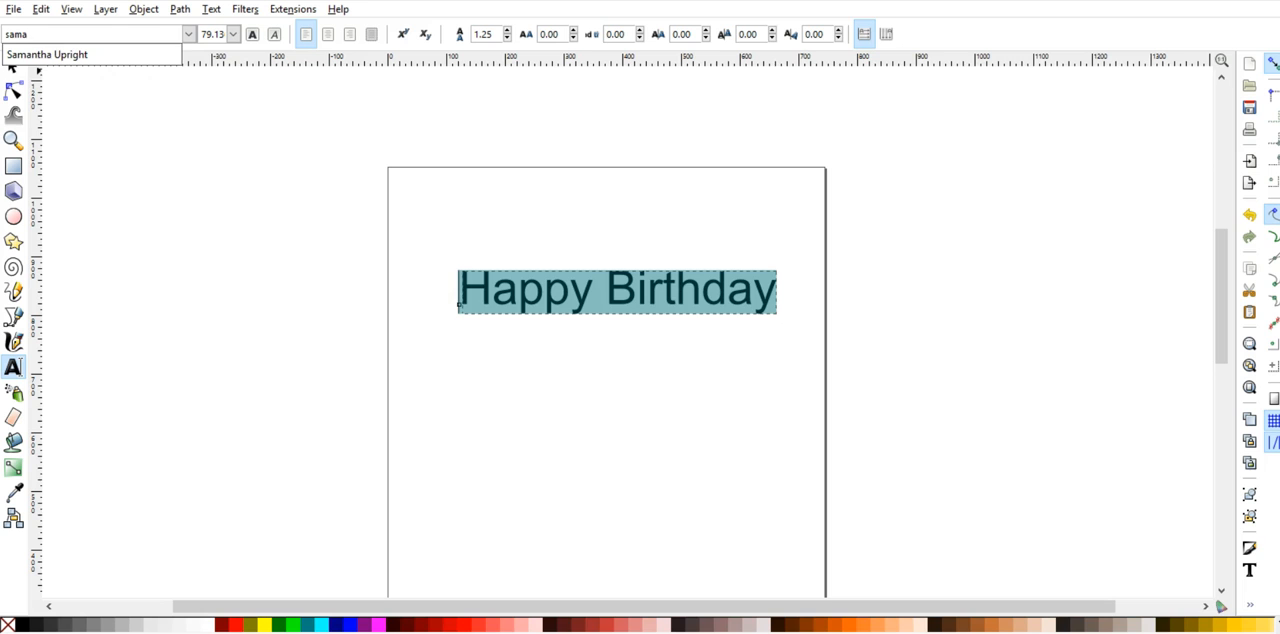
pyautogui.click(14, 63)
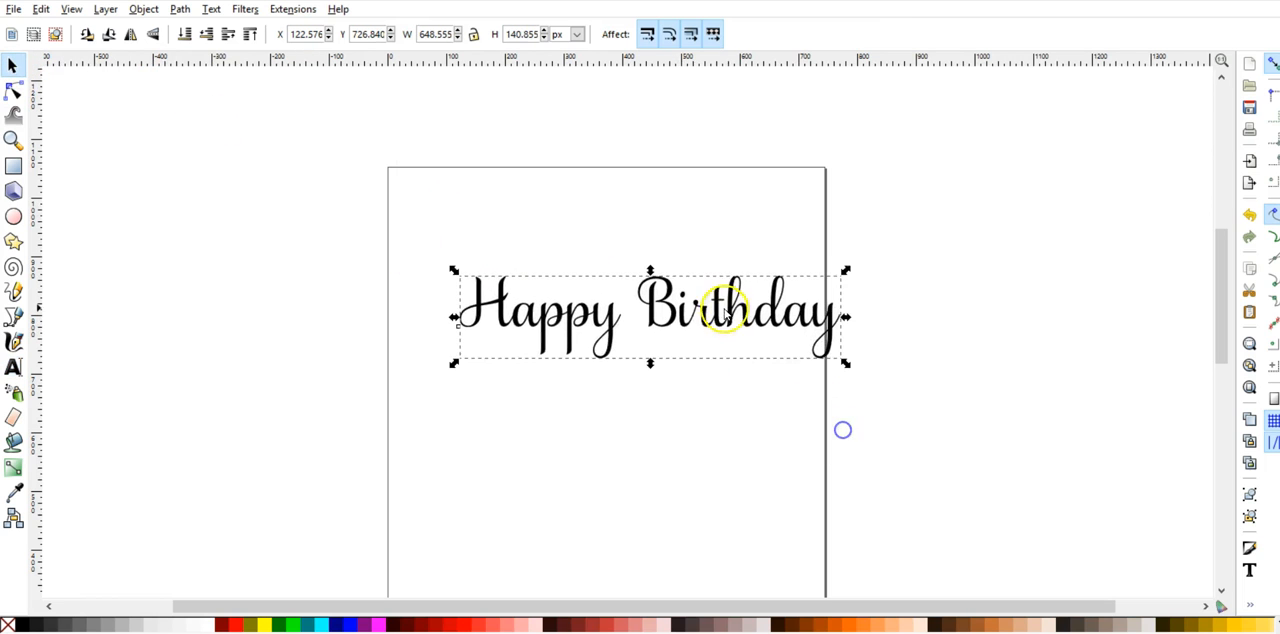
pyautogui.moveTo(730, 310); pyautogui.dragTo(595, 275)
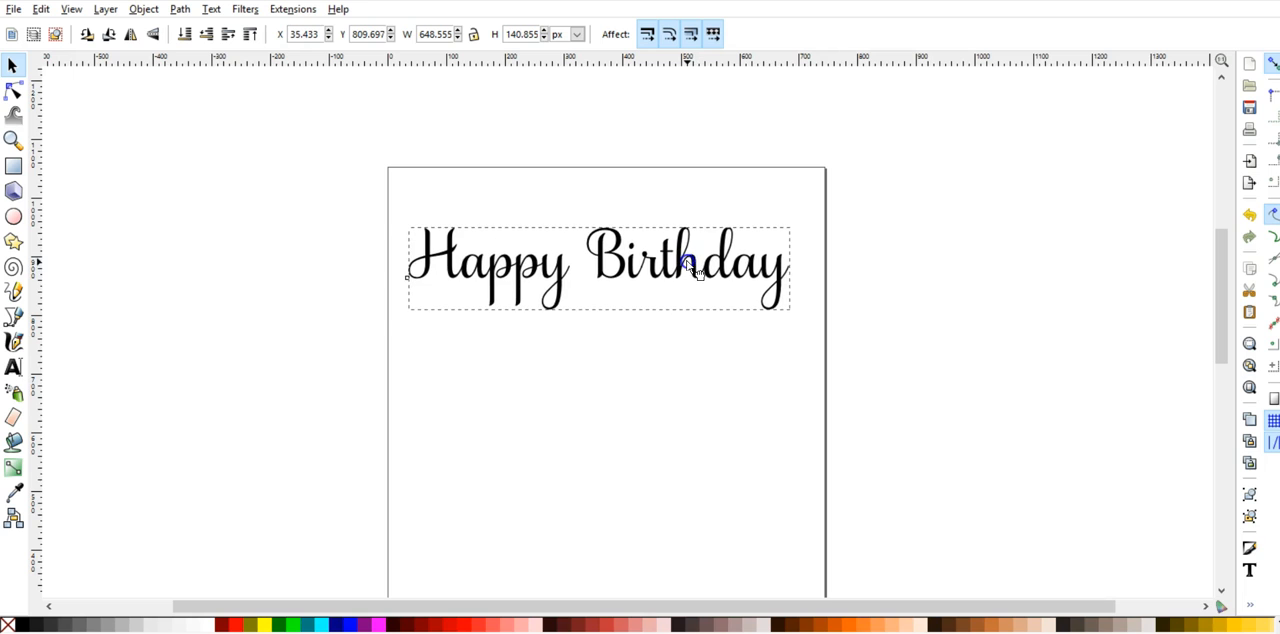
pyautogui.click(690, 267)
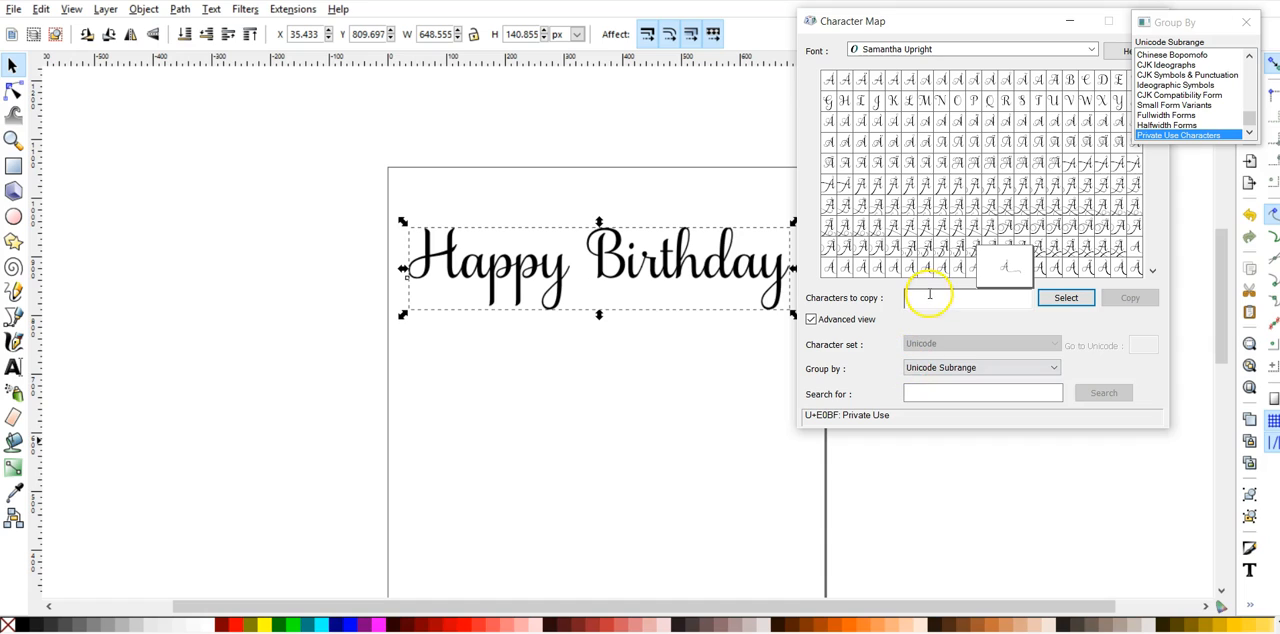
pyautogui.moveTo(938, 100)
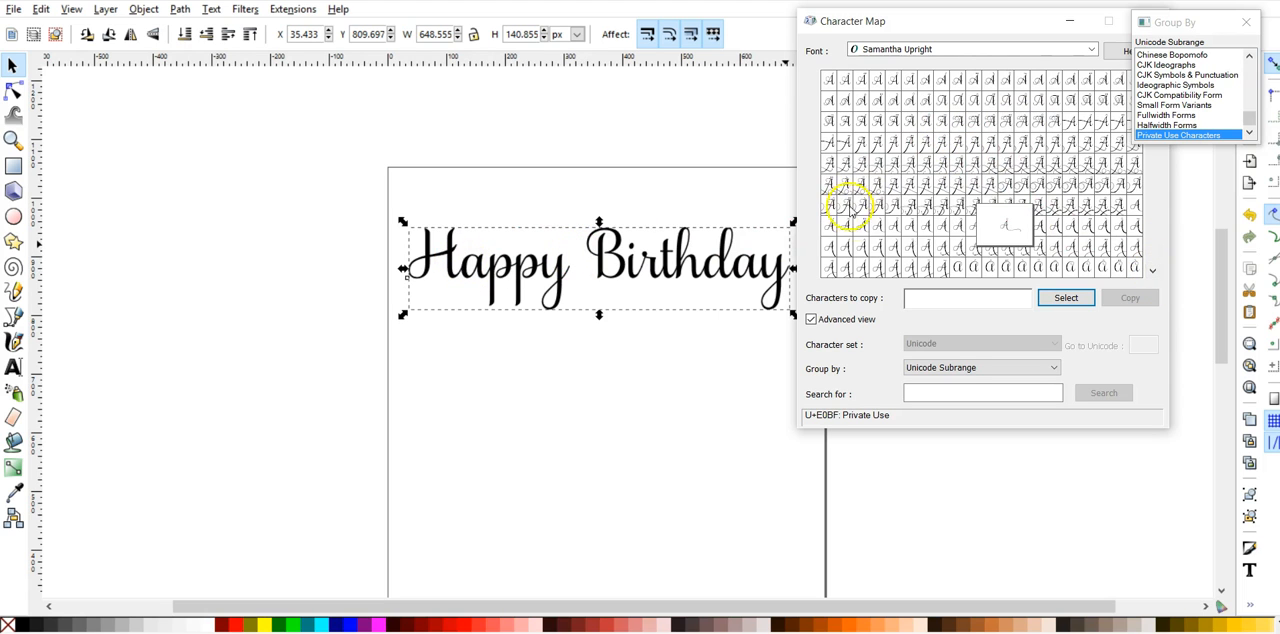
# Page through the swash A and B alternates down to the swash H variants.
pyautogui.click(1151, 270)
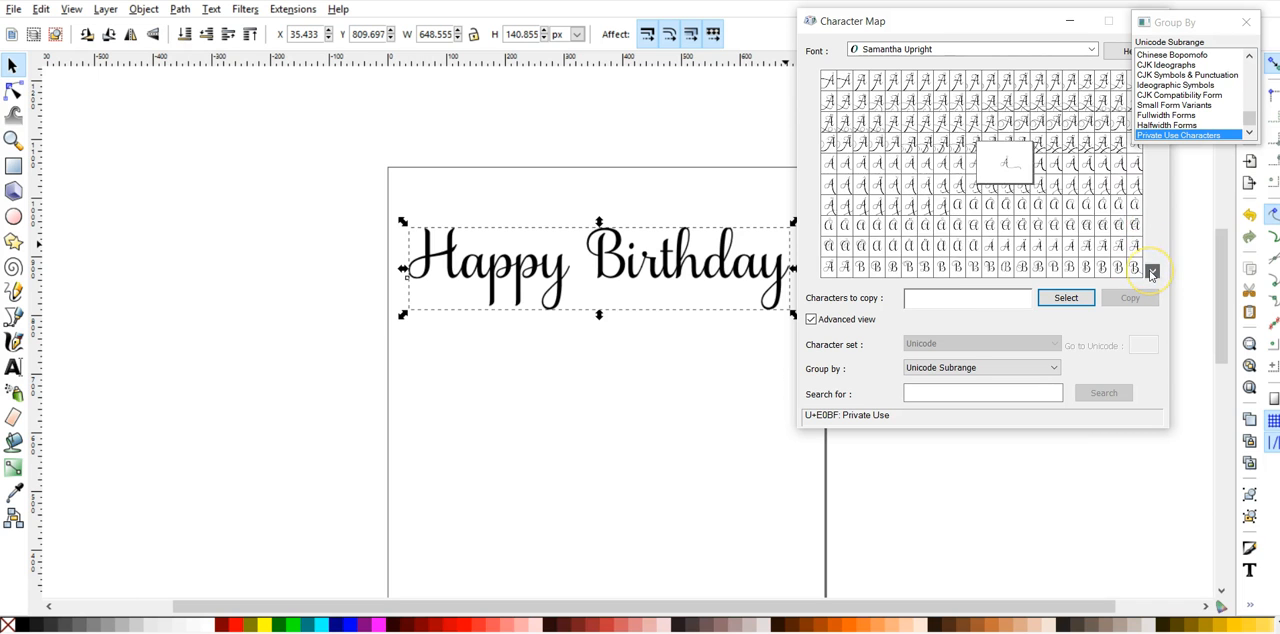
pyautogui.click(1150, 272)
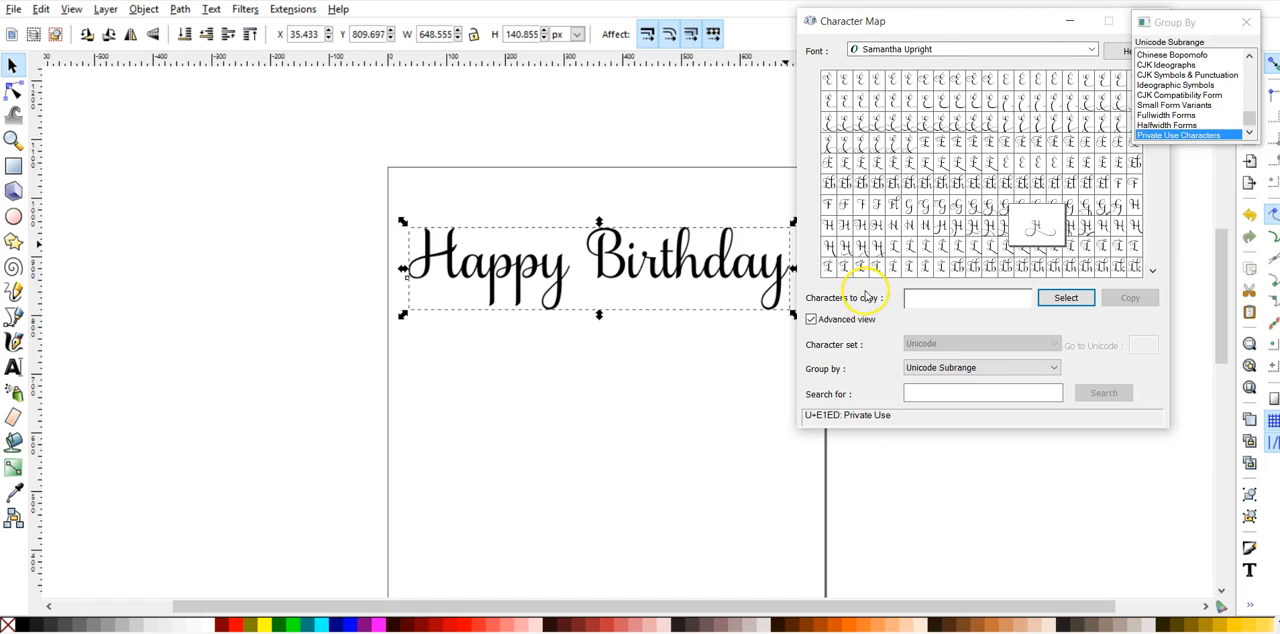
pyautogui.moveTo(1045, 230)
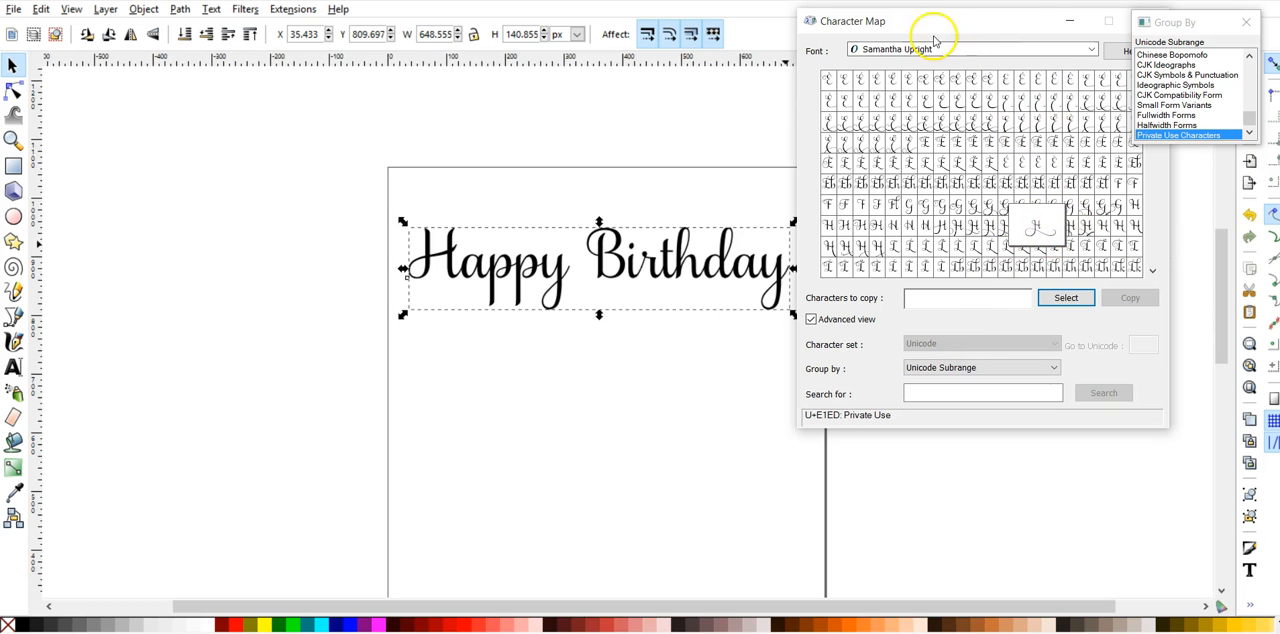
pyautogui.moveTo(965, 352)
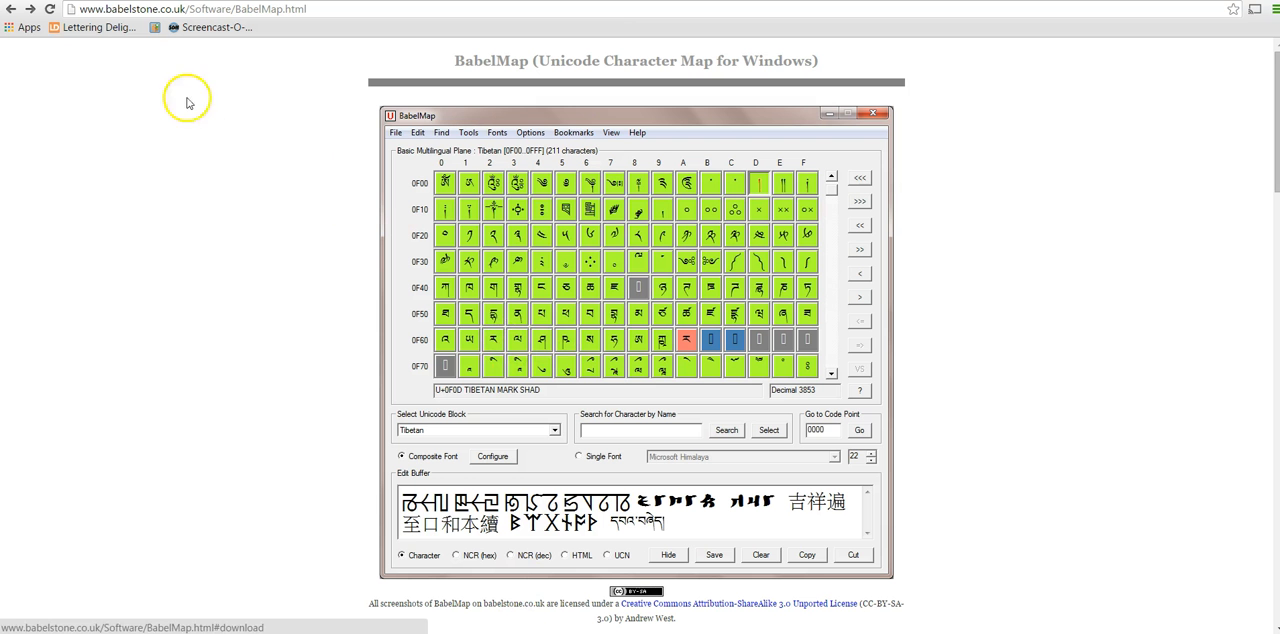
pyautogui.moveTo(473, 78)
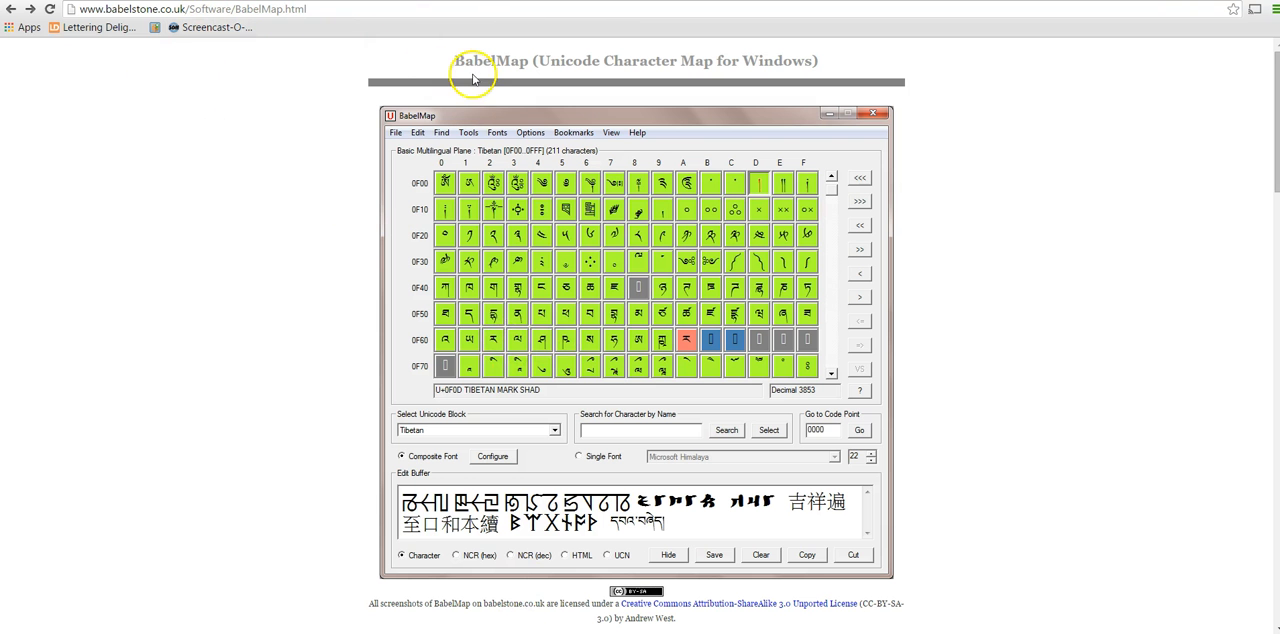
pyautogui.moveTo(600, 68)
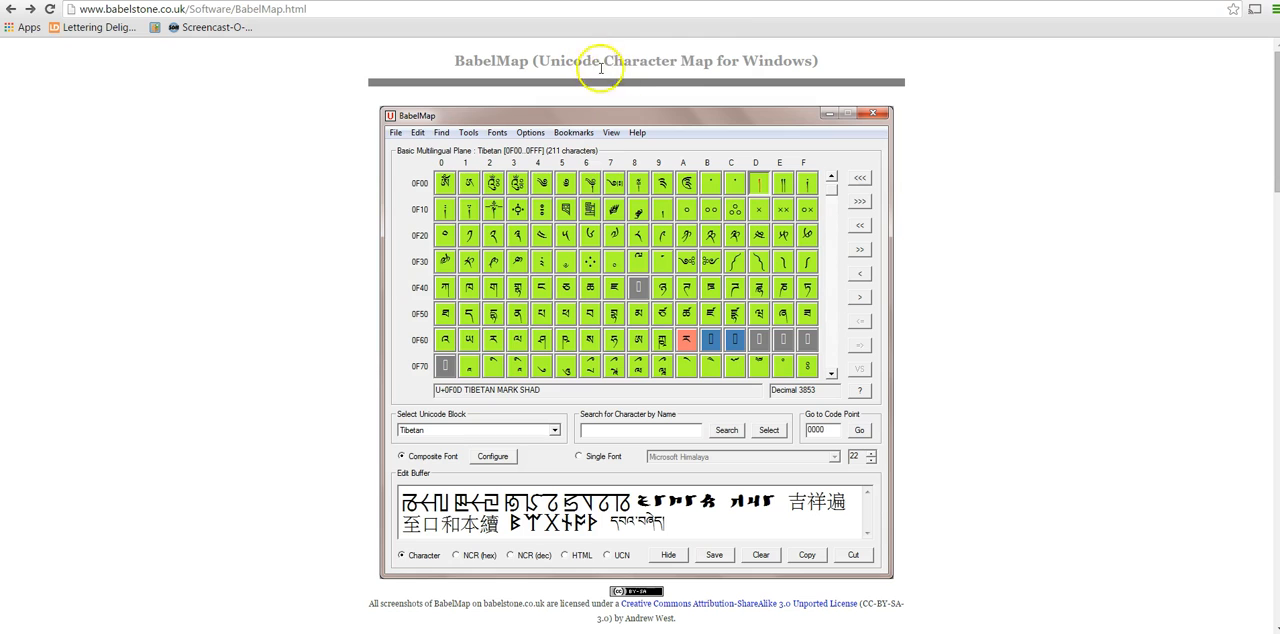
pyautogui.moveTo(440, 150)
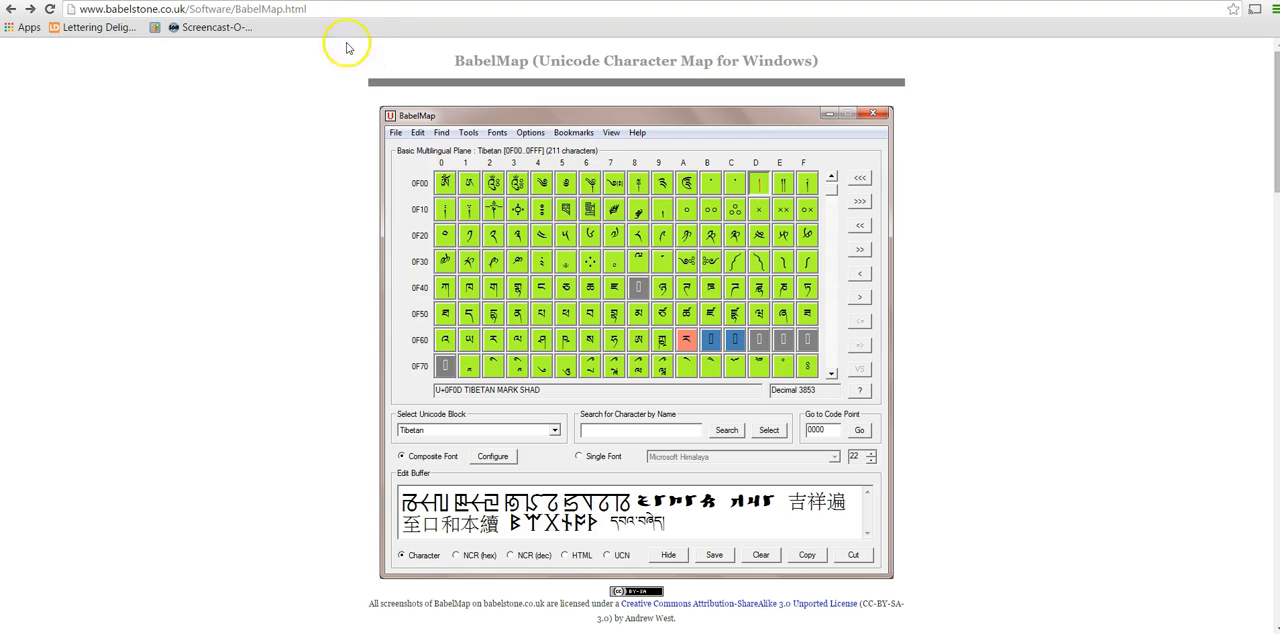
pyautogui.moveTo(537, 300)
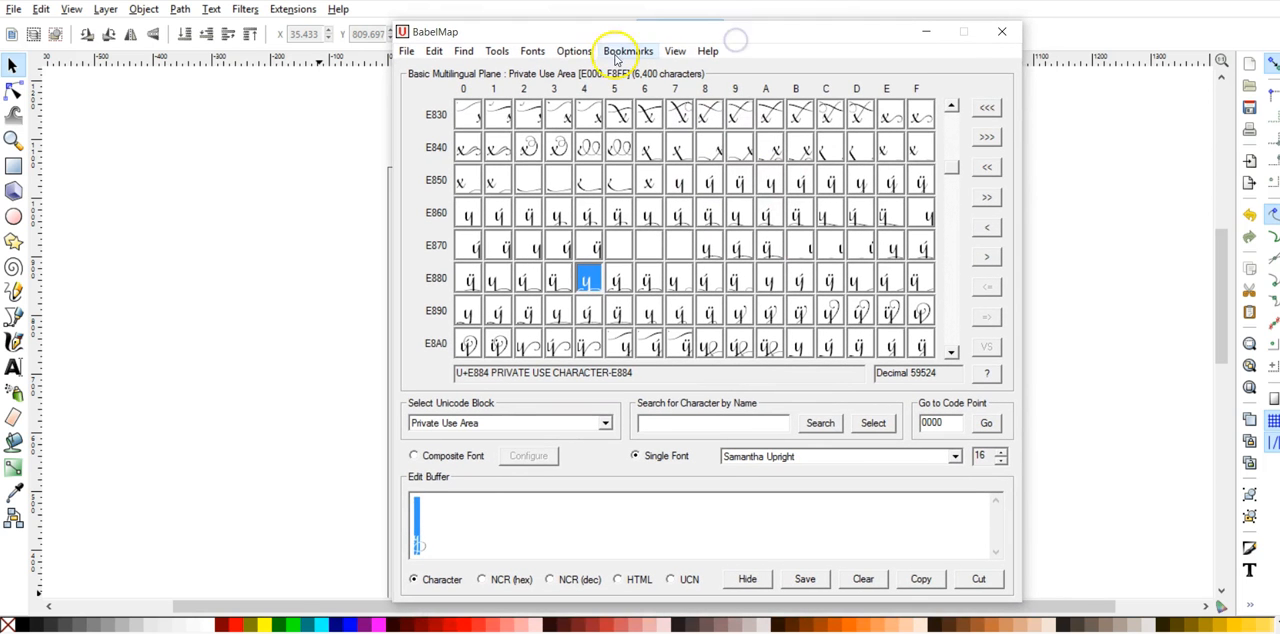
pyautogui.moveTo(940, 31)
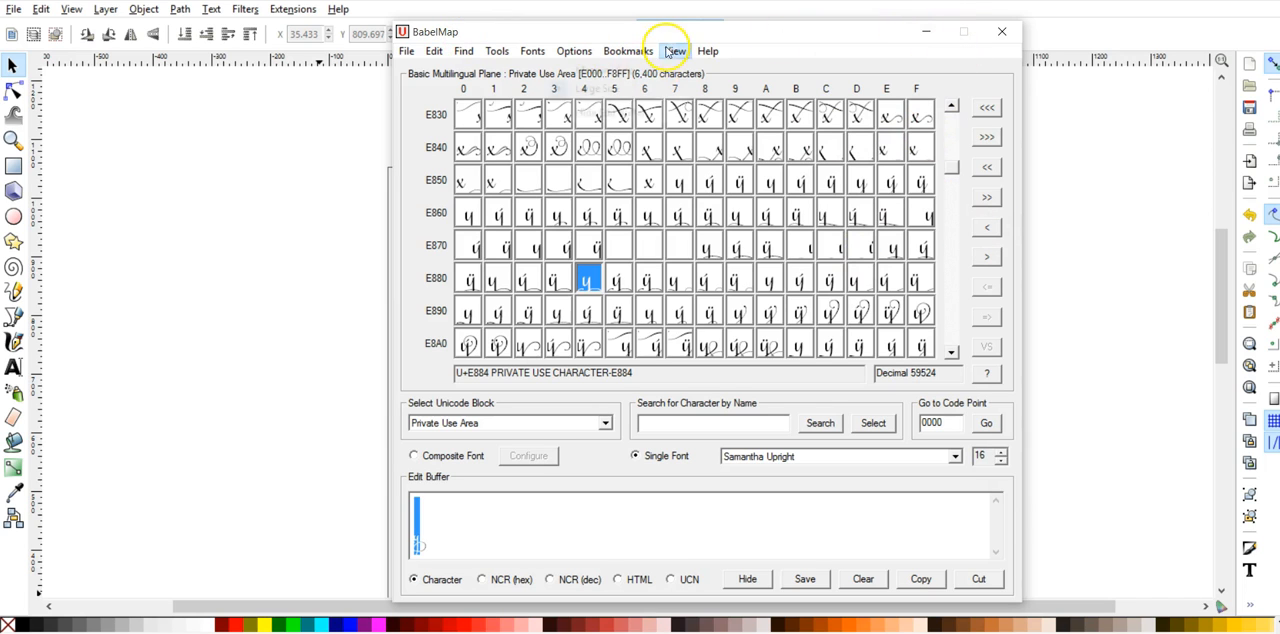
# Add a Samantha Upright swash y alternate to BabelMap's Edit Buffer.
pyautogui.click(674, 51)
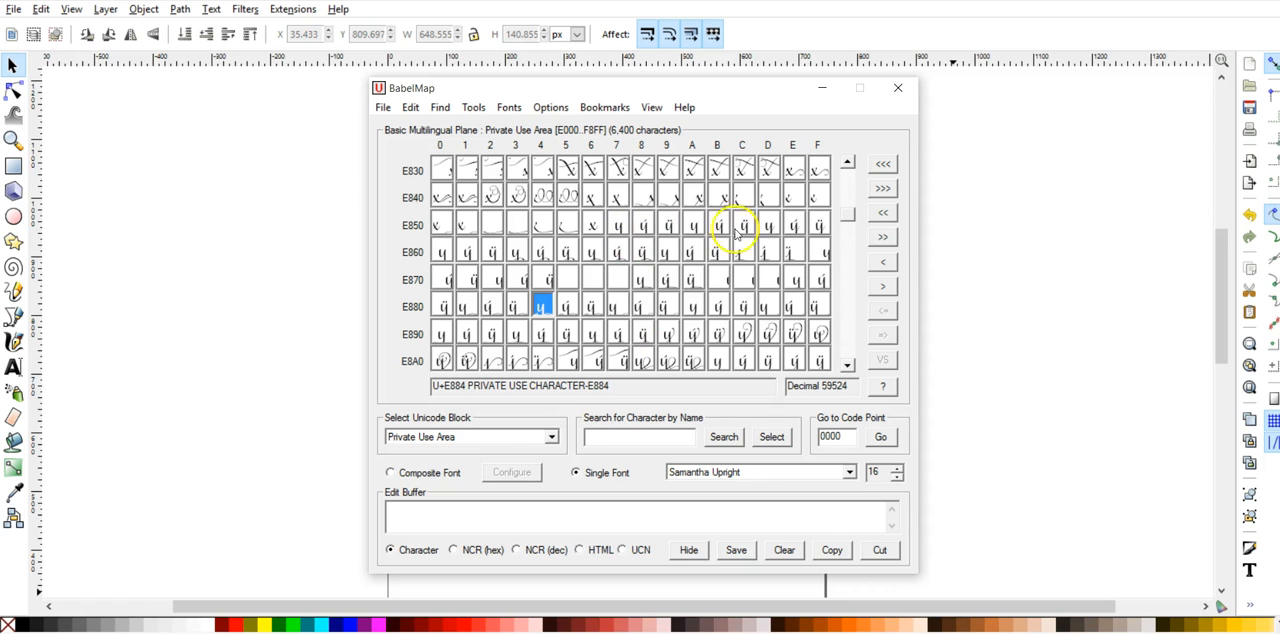
pyautogui.click(651, 107)
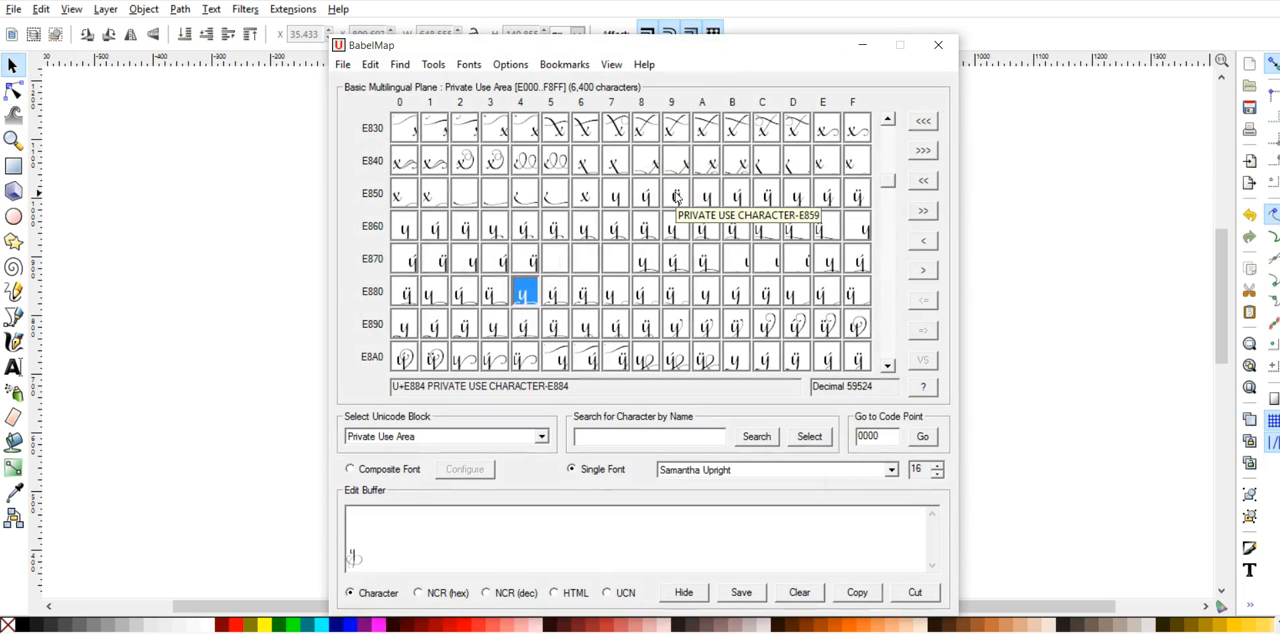
# Compare popup magnification sizes in Options, keeping 108 Point as the active level.
pyautogui.click(510, 64)
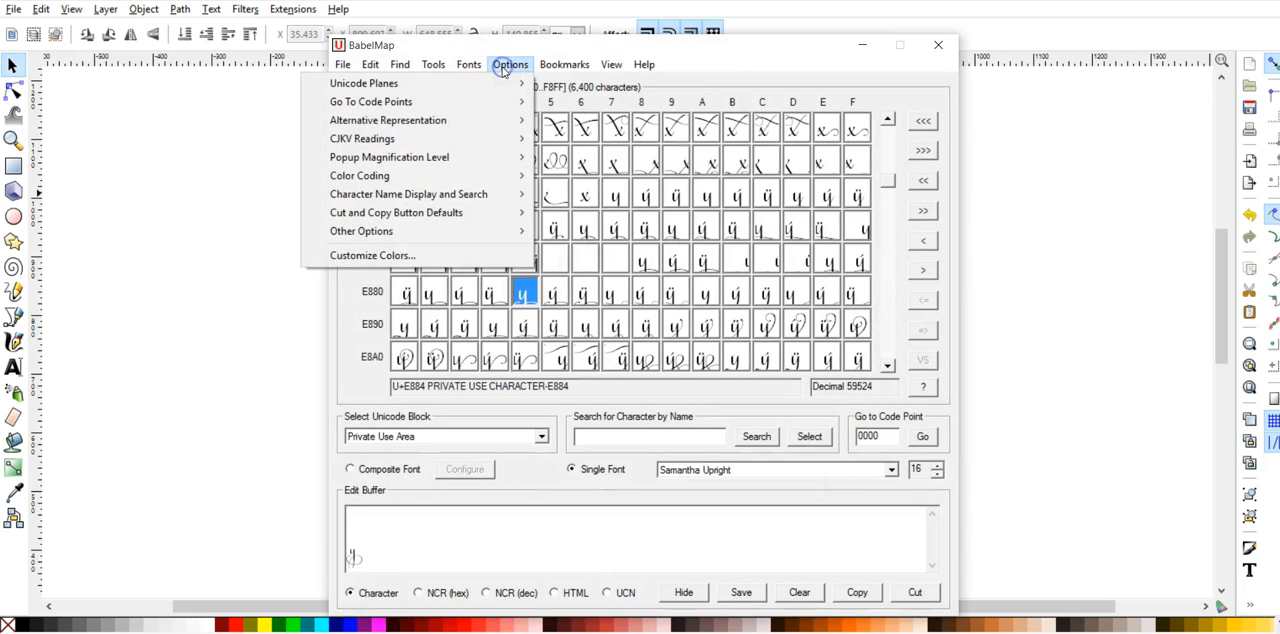
pyautogui.moveTo(470, 138)
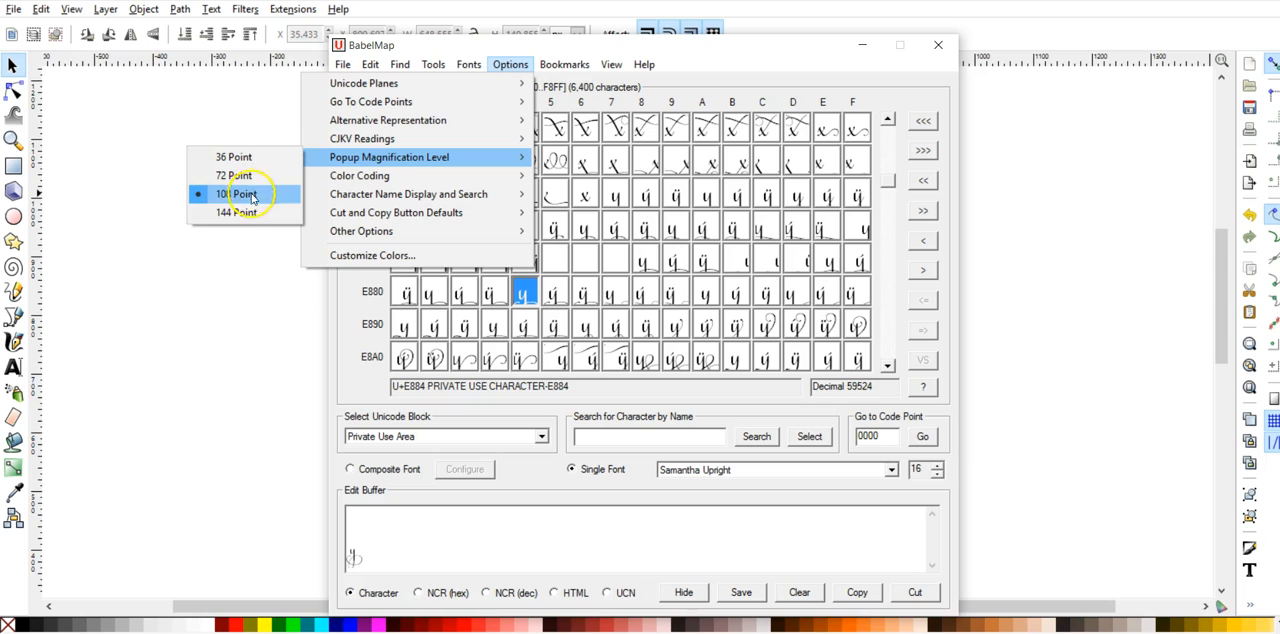
pyautogui.moveTo(238, 212)
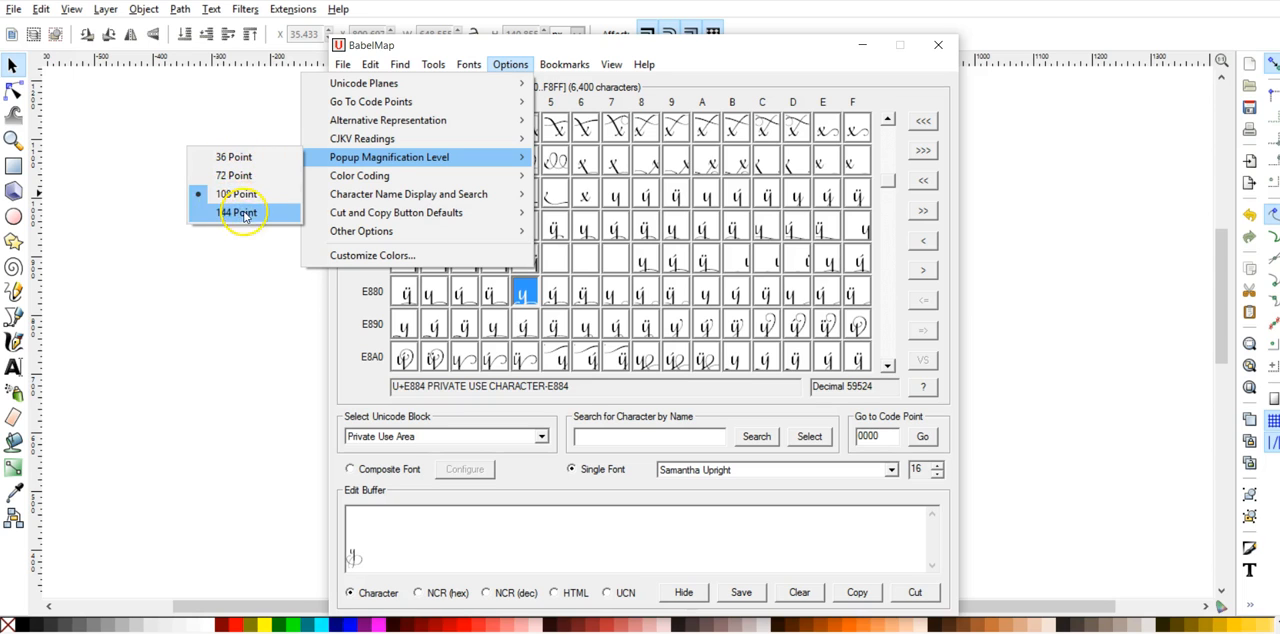
pyautogui.click(237, 193)
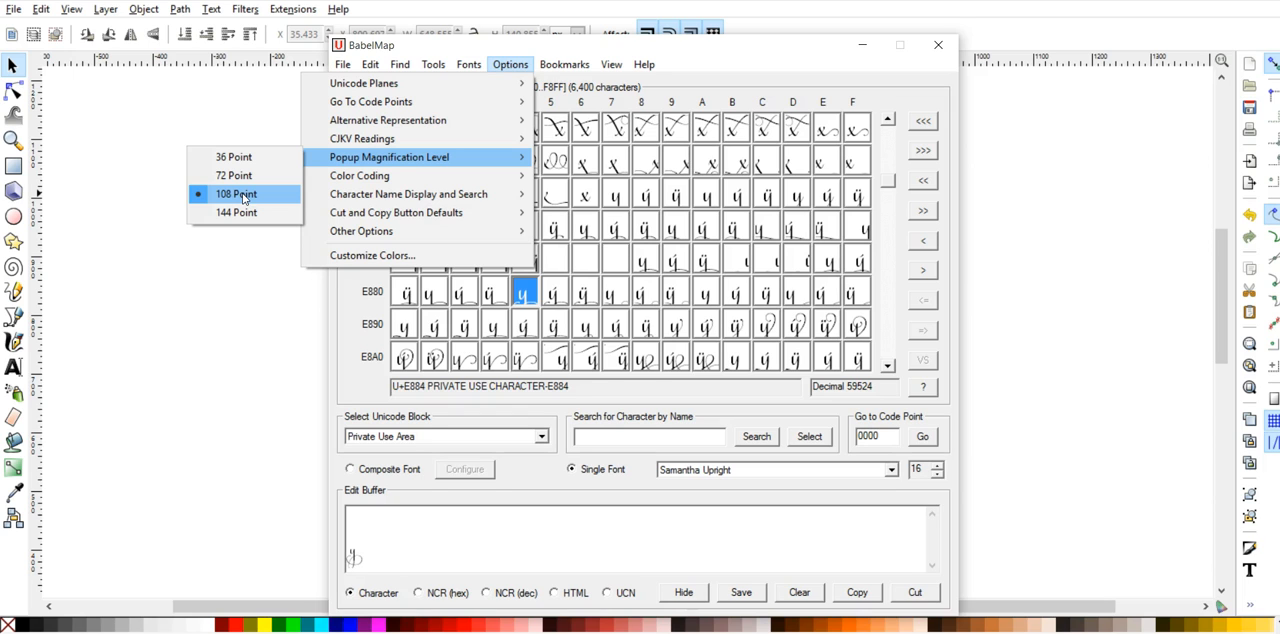
pyautogui.click(510, 64)
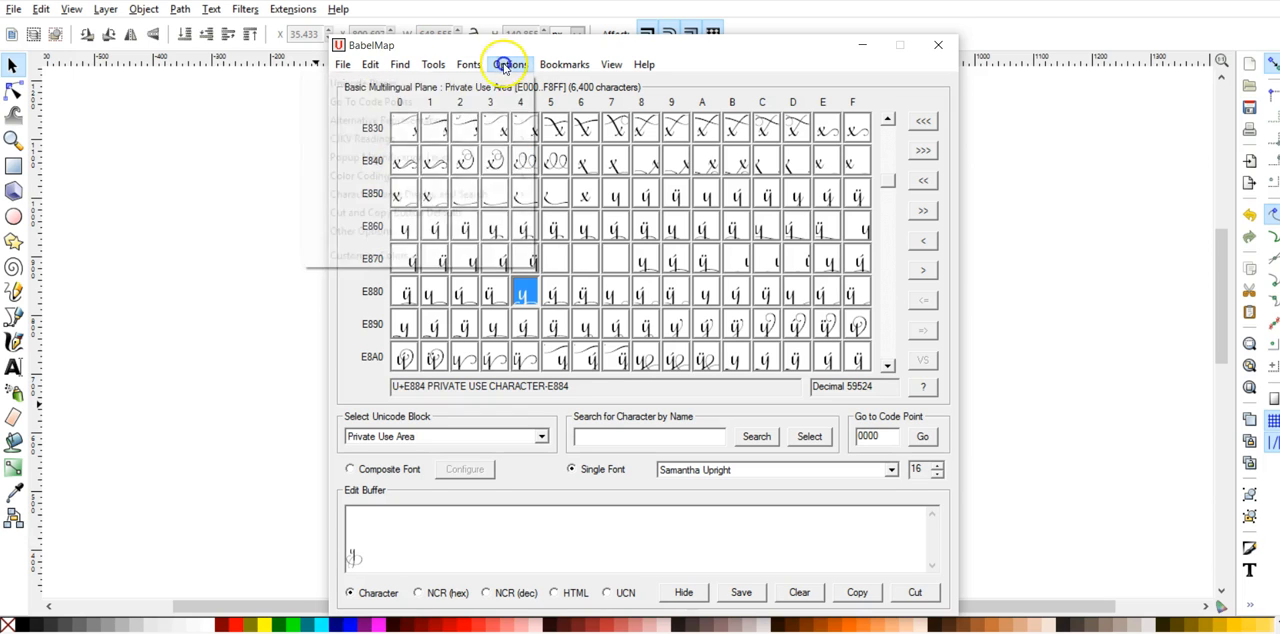
pyautogui.click(509, 64)
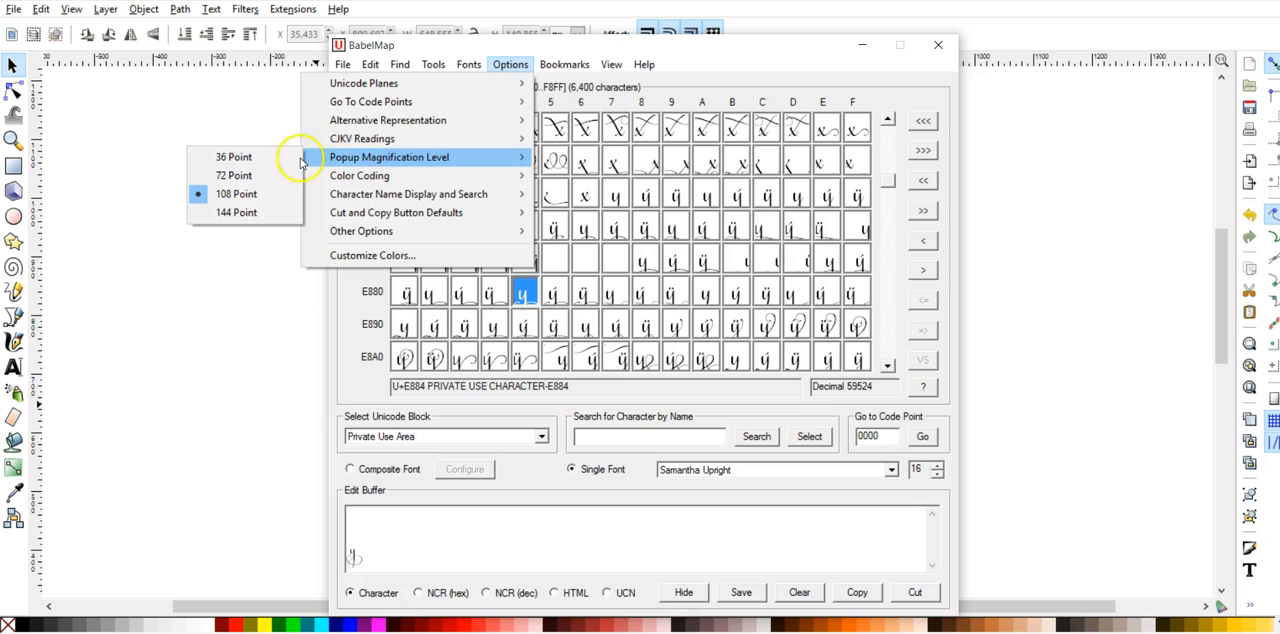
pyautogui.moveTo(237, 212)
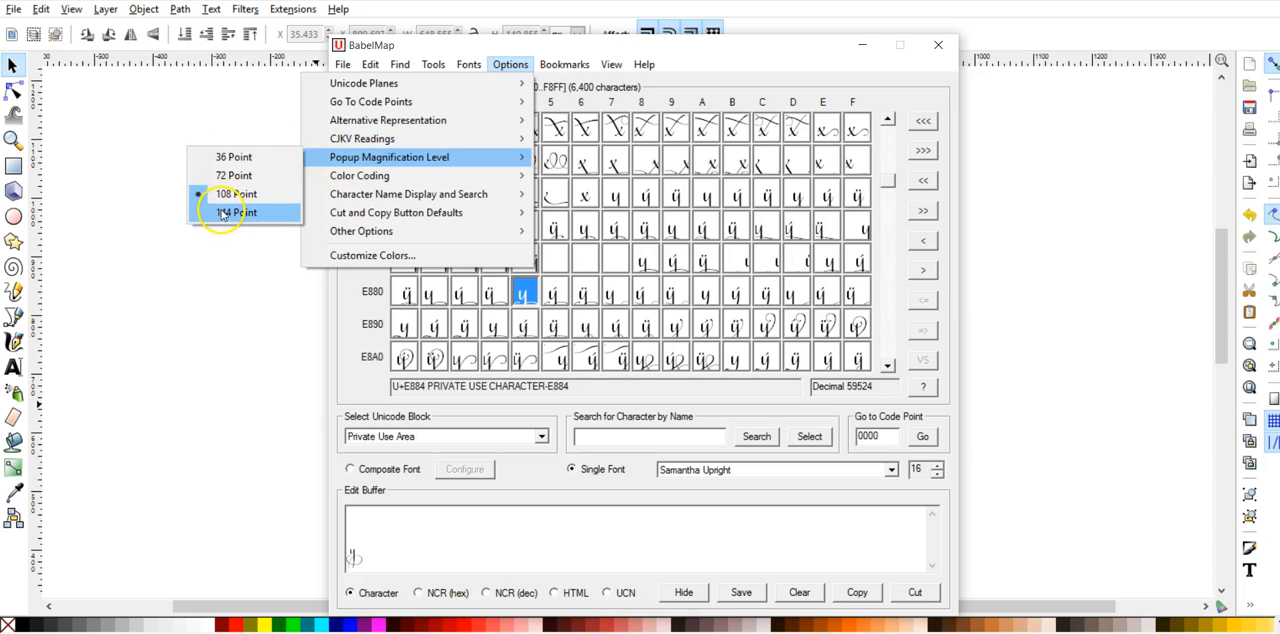
pyautogui.moveTo(237, 193)
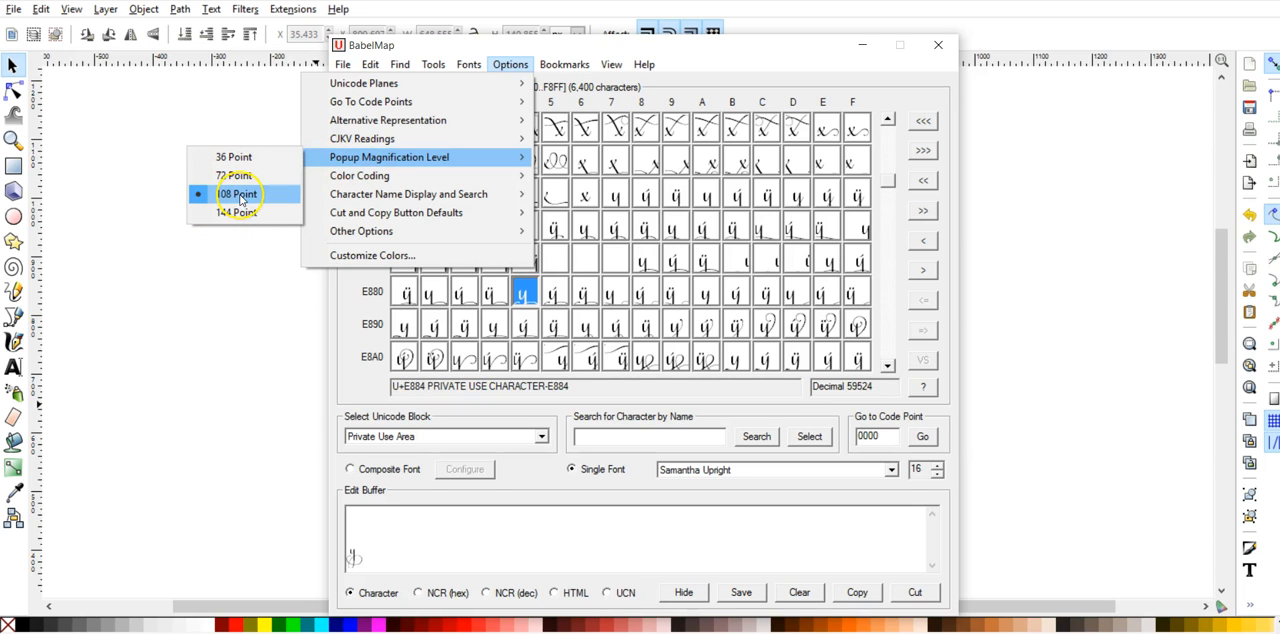
pyautogui.moveTo(237, 175)
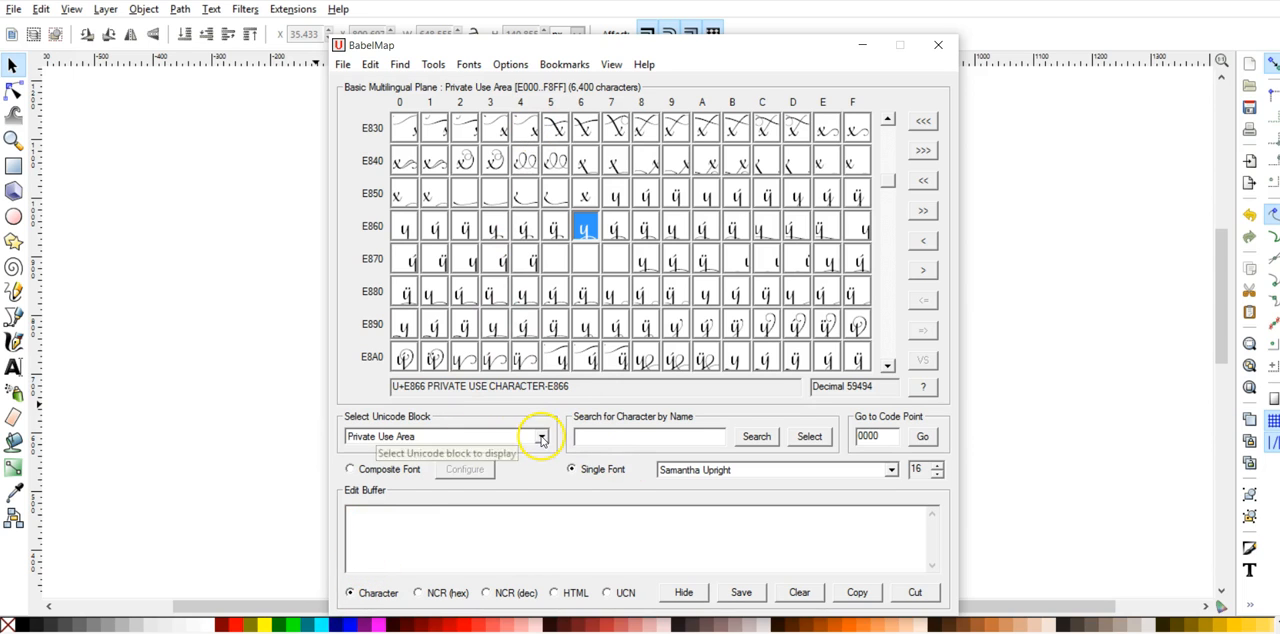
pyautogui.moveTo(694, 470)
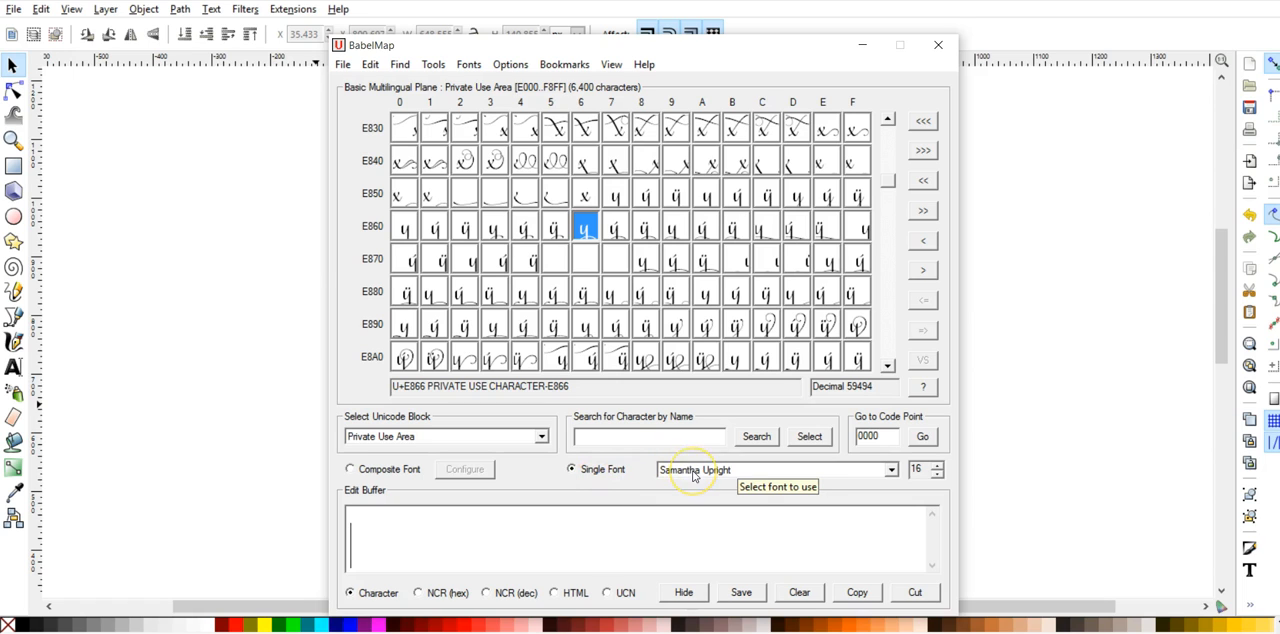
pyautogui.moveTo(897, 469)
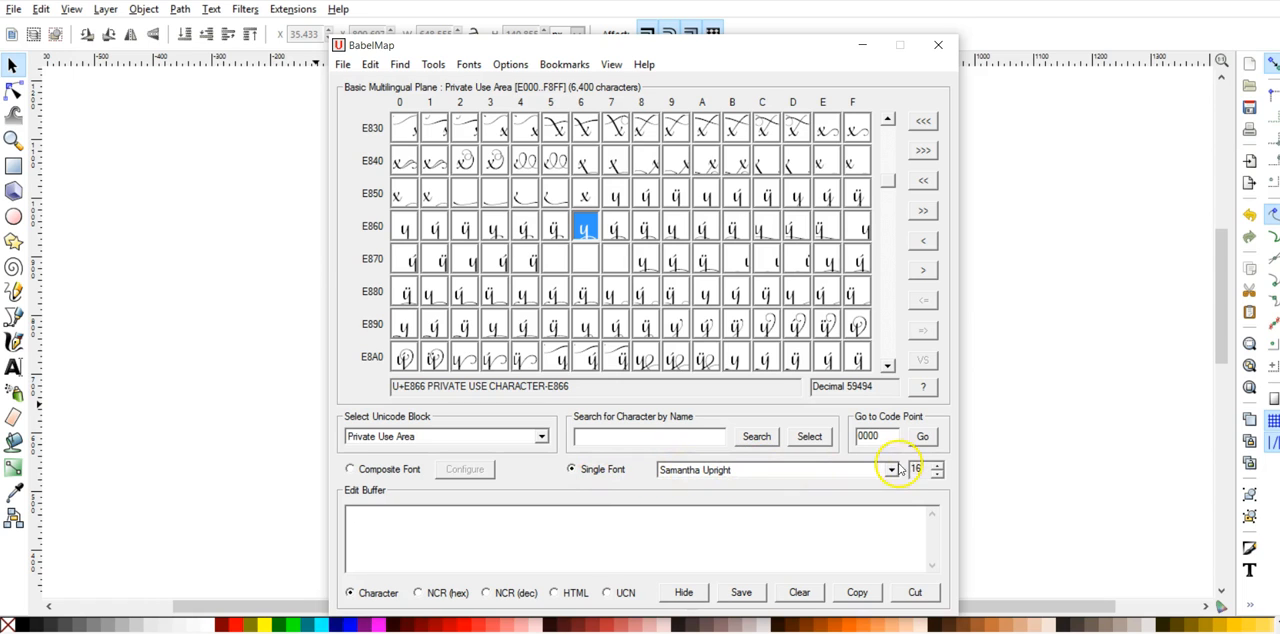
pyautogui.click(888, 470)
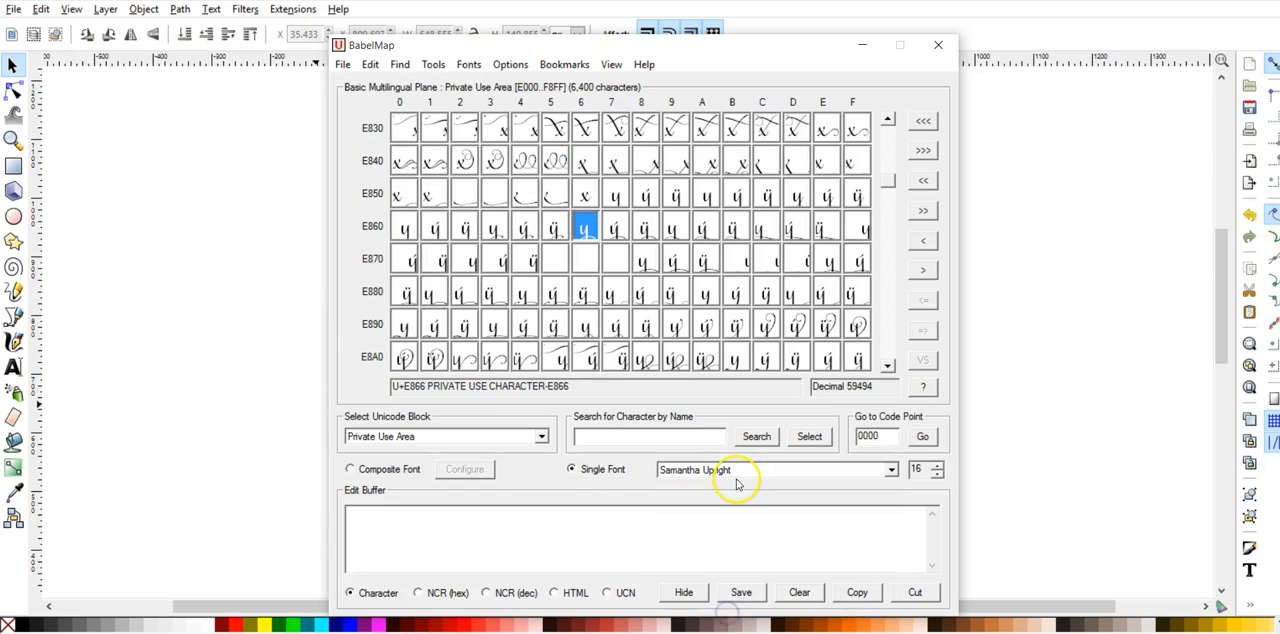
pyautogui.moveTo(418, 435)
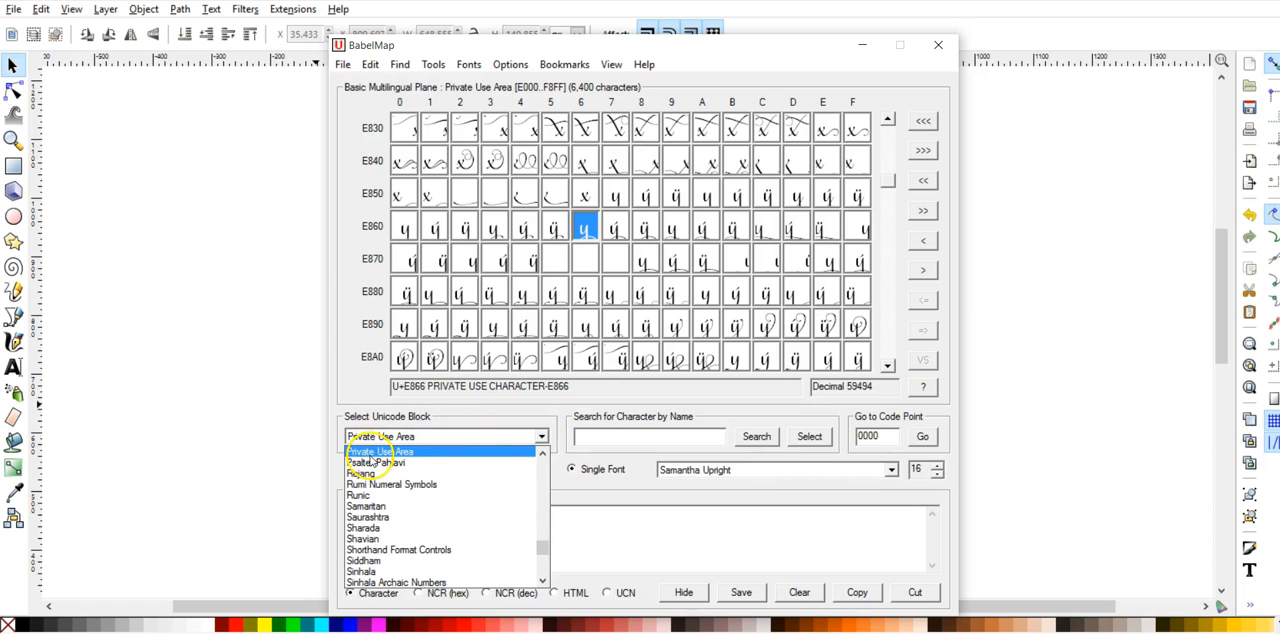
pyautogui.moveTo(413, 455)
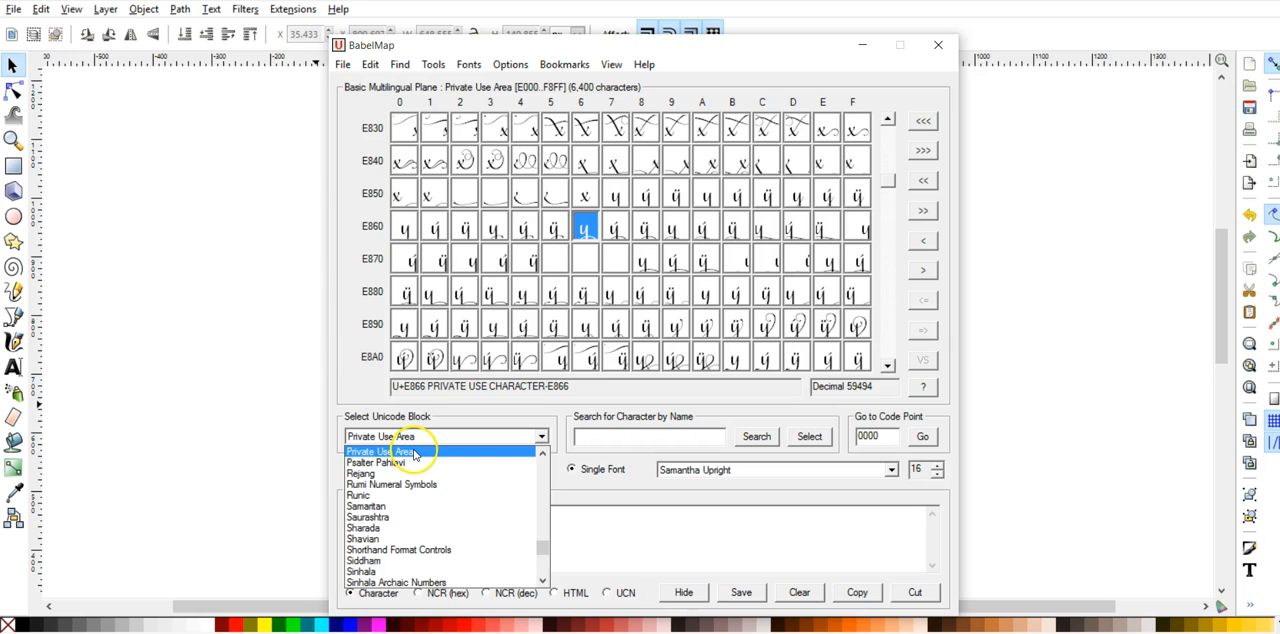
pyautogui.click(412, 451)
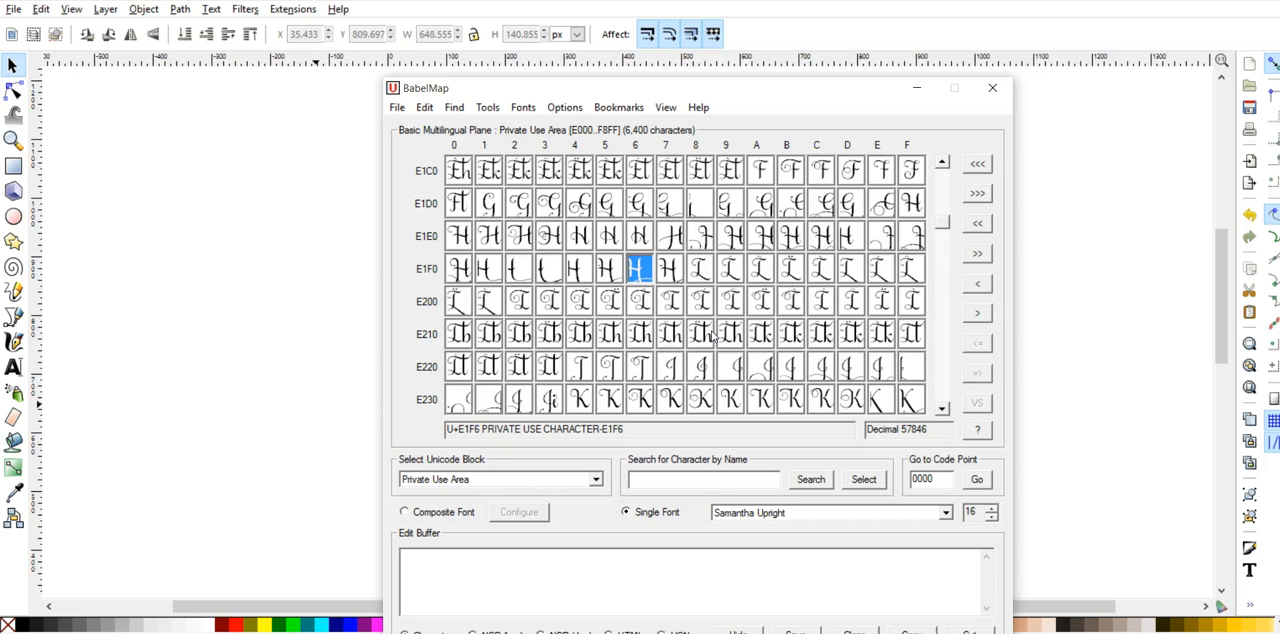
pyautogui.moveTo(700, 237)
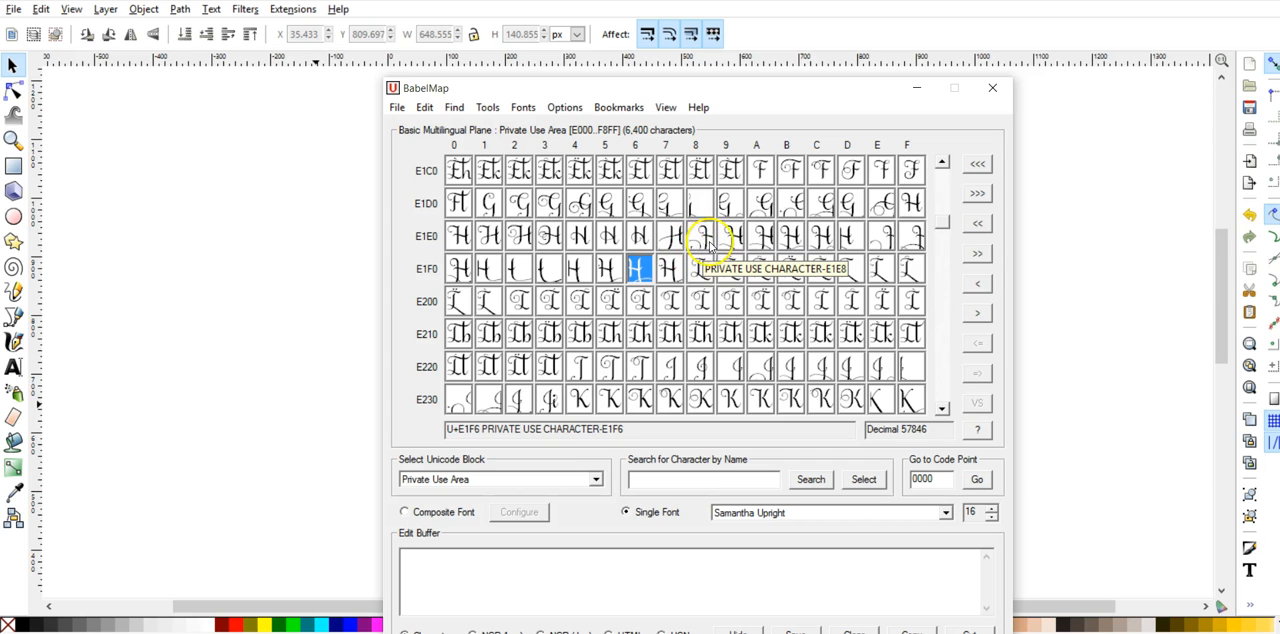
pyautogui.moveTo(730, 235)
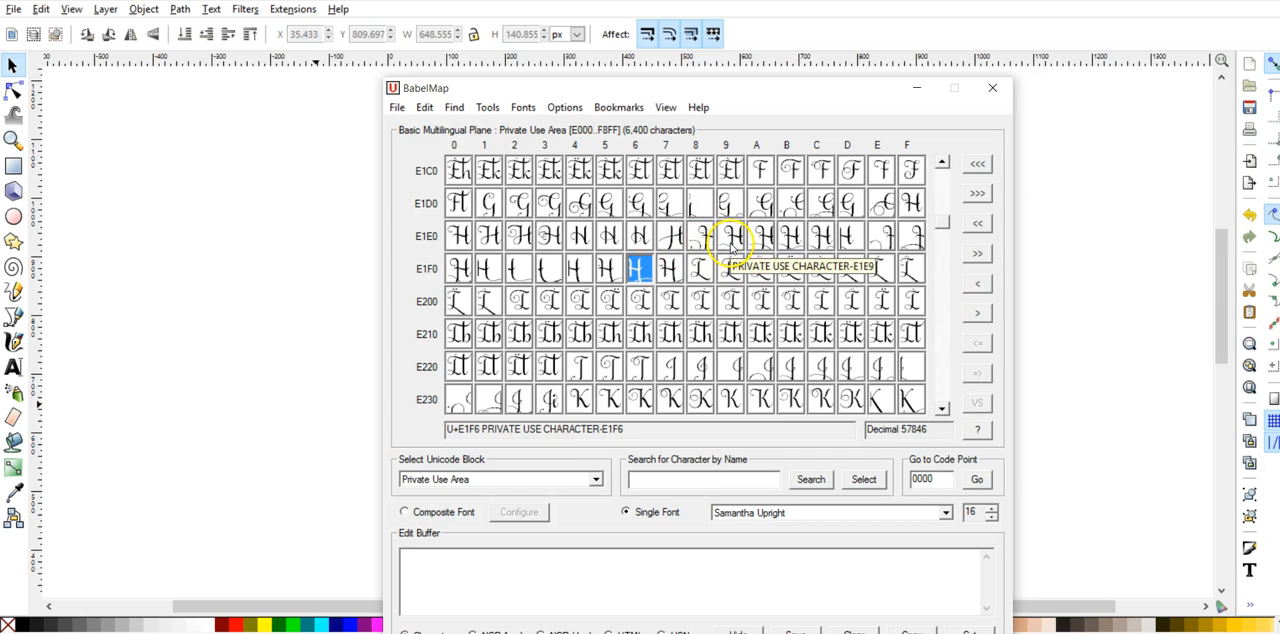
pyautogui.moveTo(700, 236)
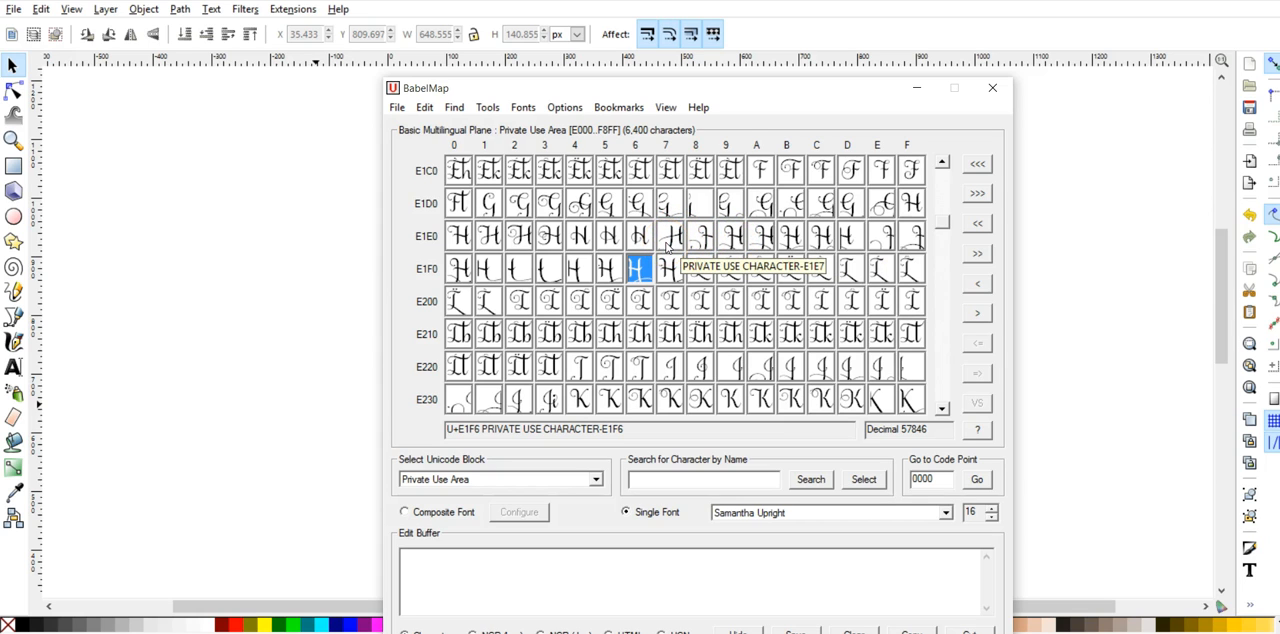
pyautogui.moveTo(670, 235)
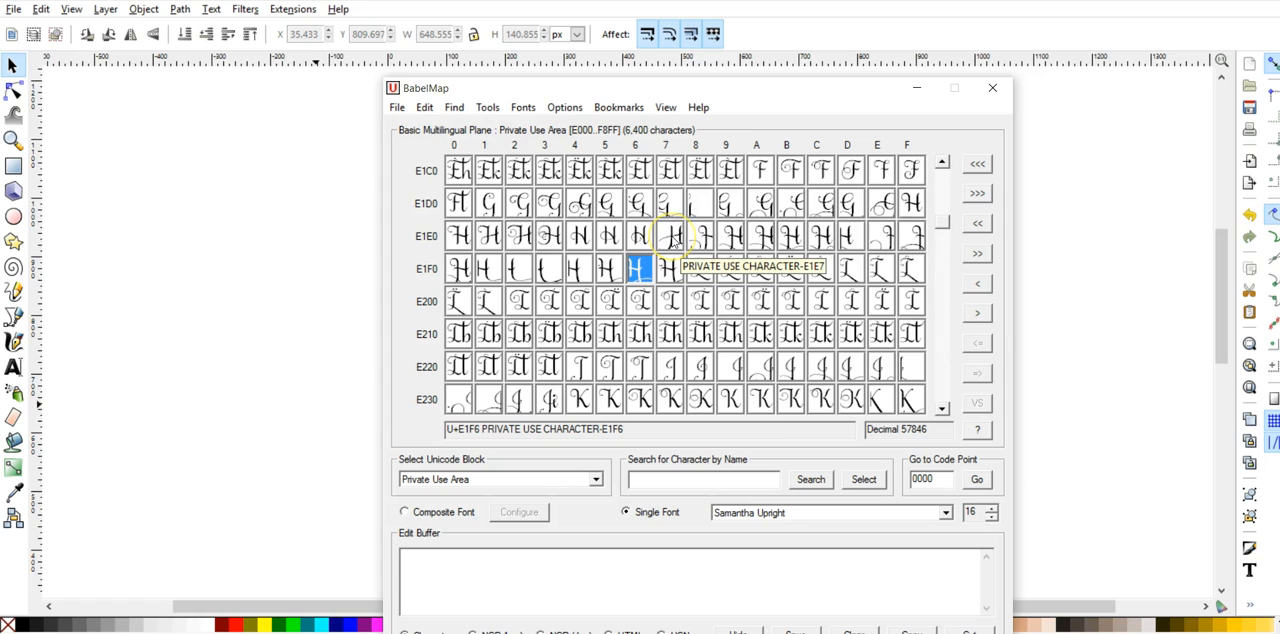
# Magnify swash H glyphs and add U+E1EC to the Edit Buffer.
pyautogui.click(673, 237)
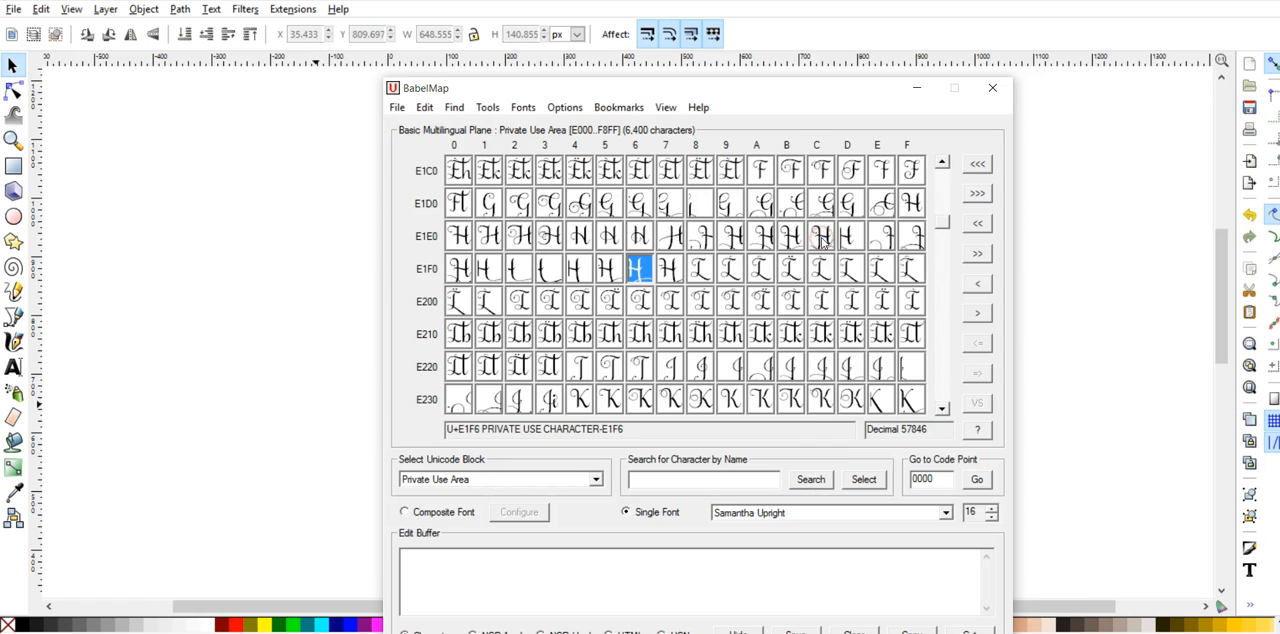
pyautogui.click(817, 235)
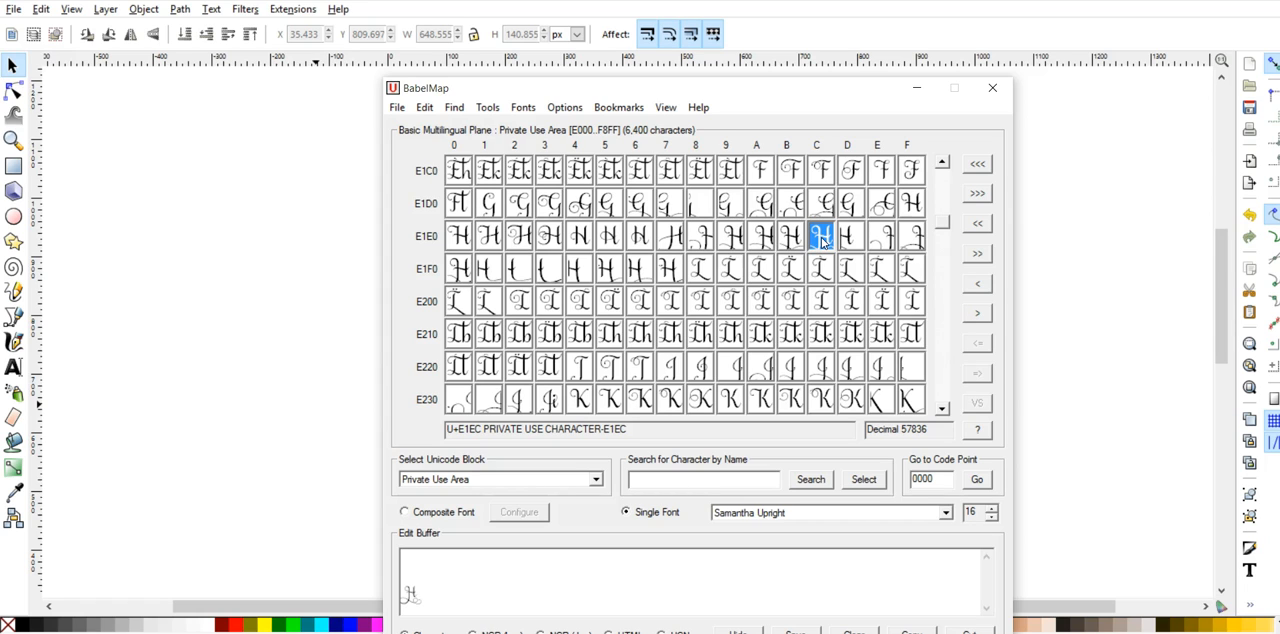
pyautogui.doubleClick(821, 235)
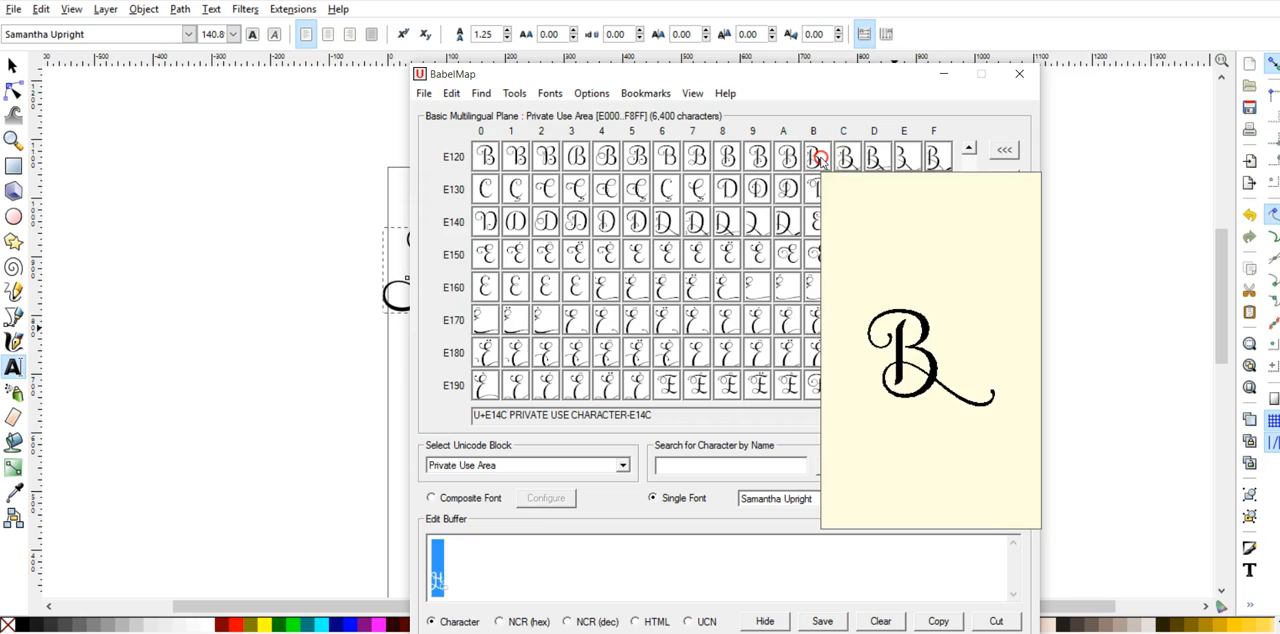
# Magnify swash B alternates, including the long-tailed U+E12D, to compare them.
pyautogui.click(843, 156)
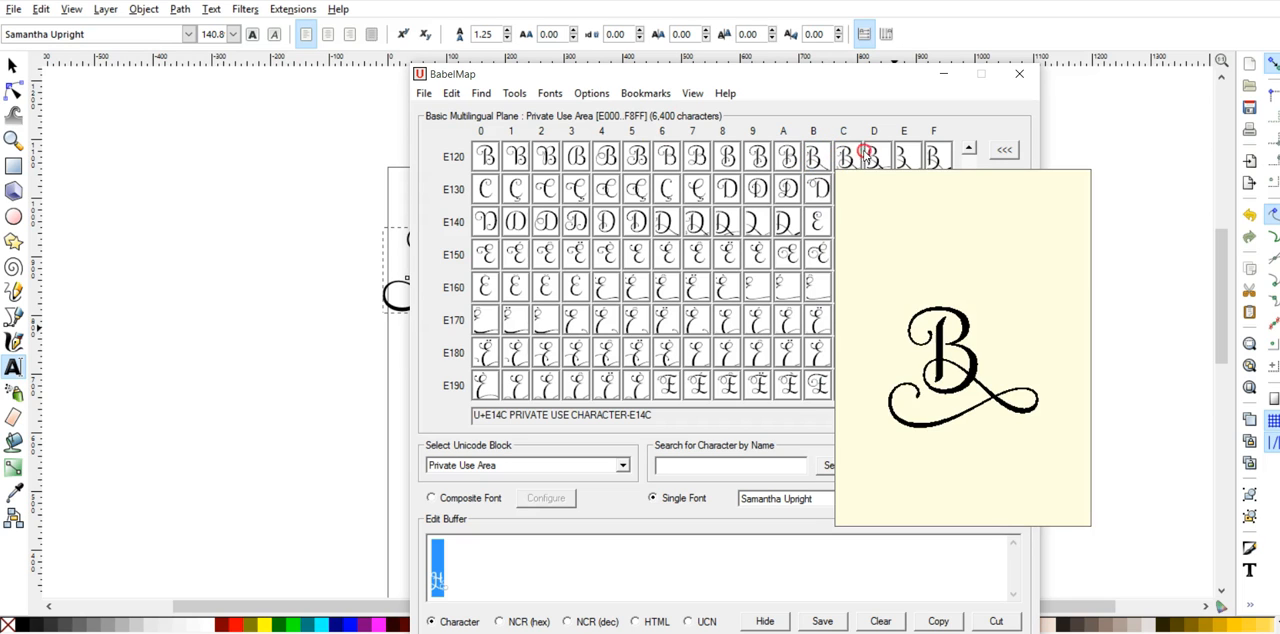
pyautogui.click(874, 156)
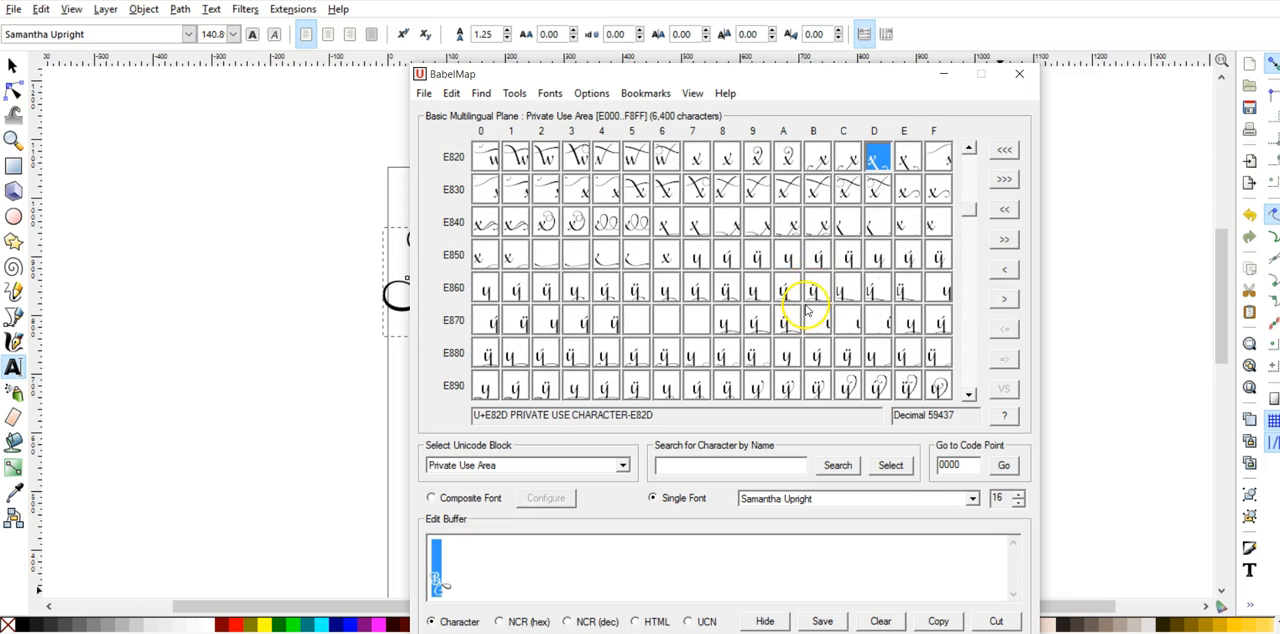
# Magnify the looped swash y U+E88A and put it in the Edit Buffer.
pyautogui.click(787, 288)
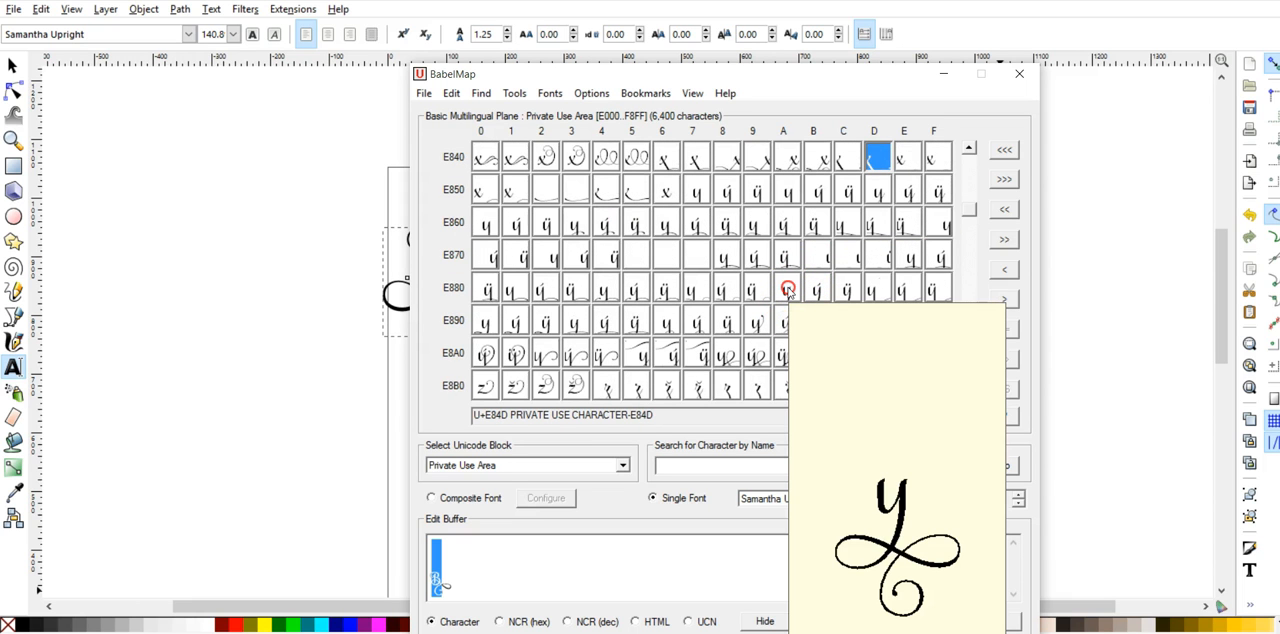
pyautogui.click(786, 288)
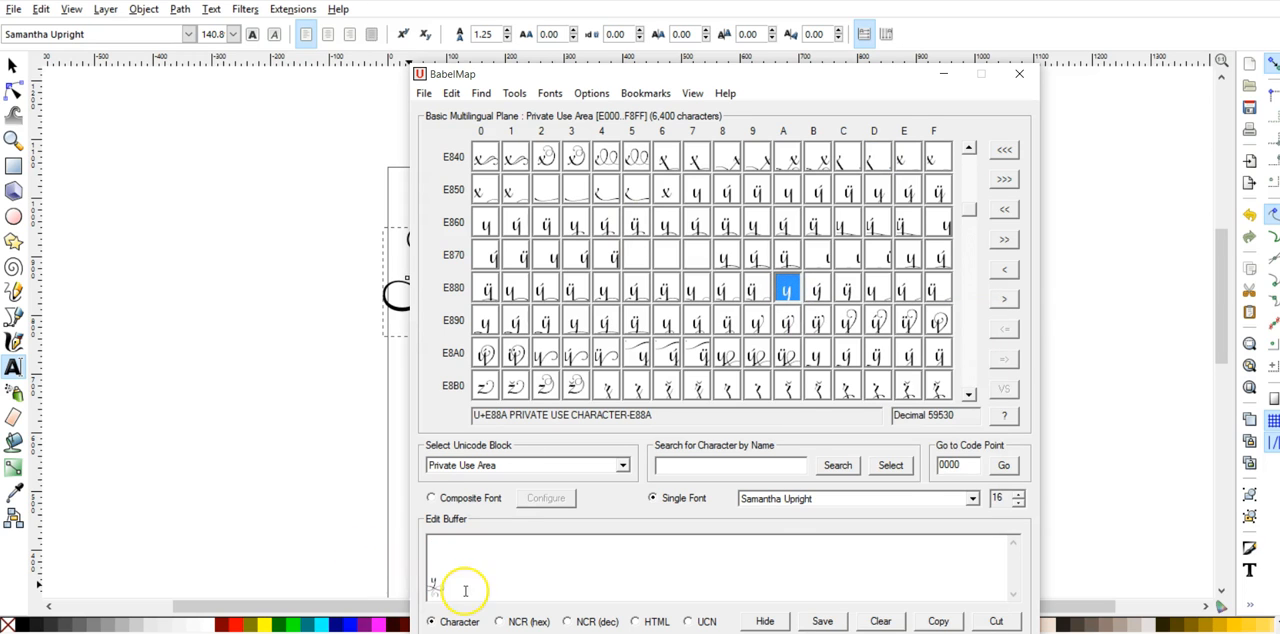